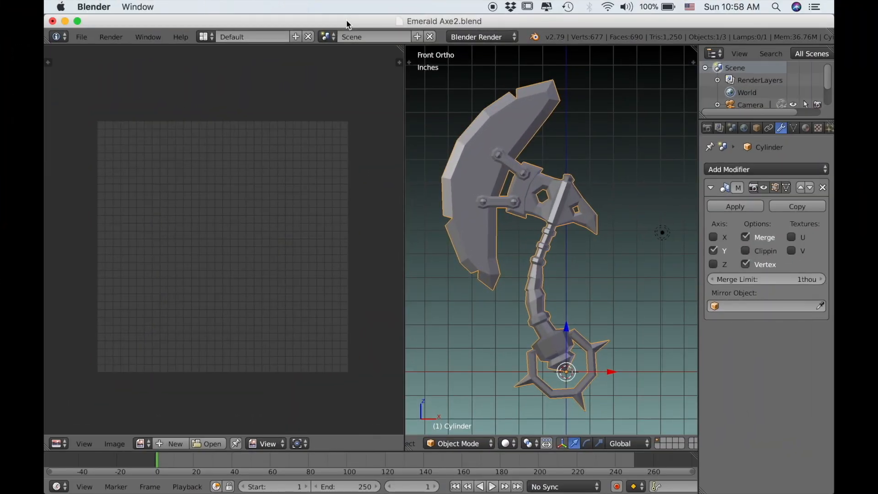
mouse_move(567, 330)
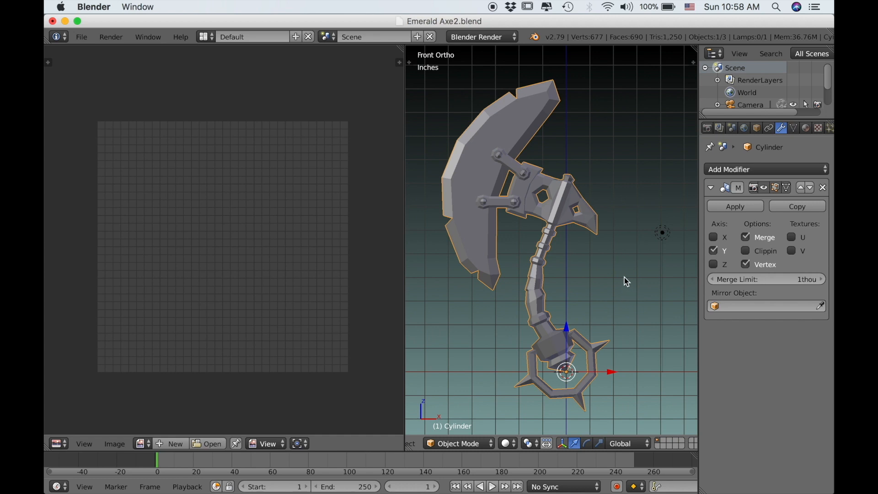
mouse_move(515, 401)
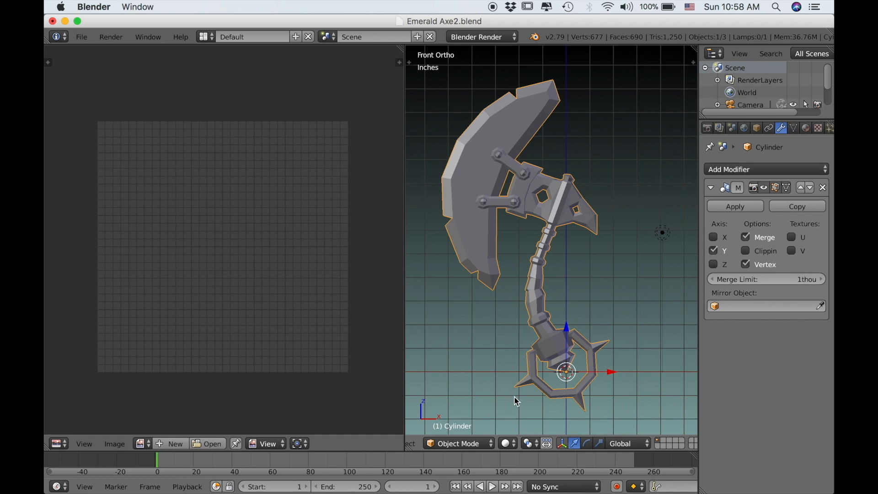
- Switch the 3D View from Object Mode to Texture Paint on the axe model
click(457, 443)
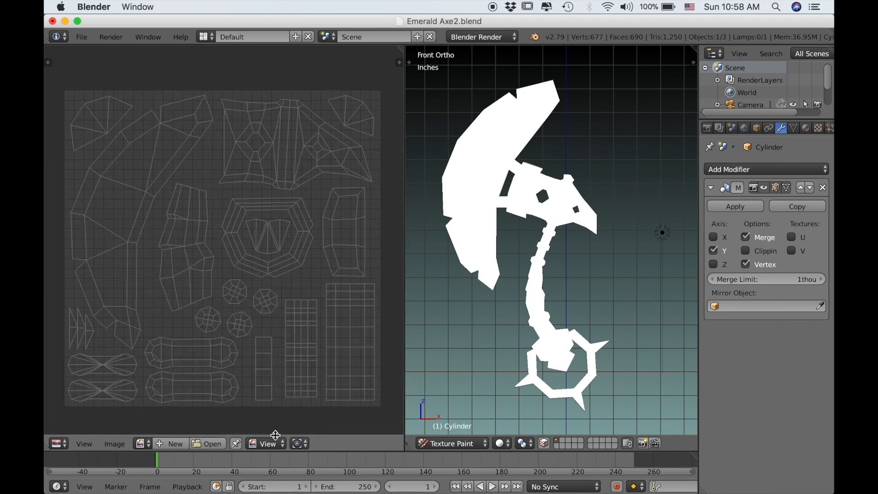
- Set the UV/Image Editor to Paint mode so the UV layout can be painted
click(267, 443)
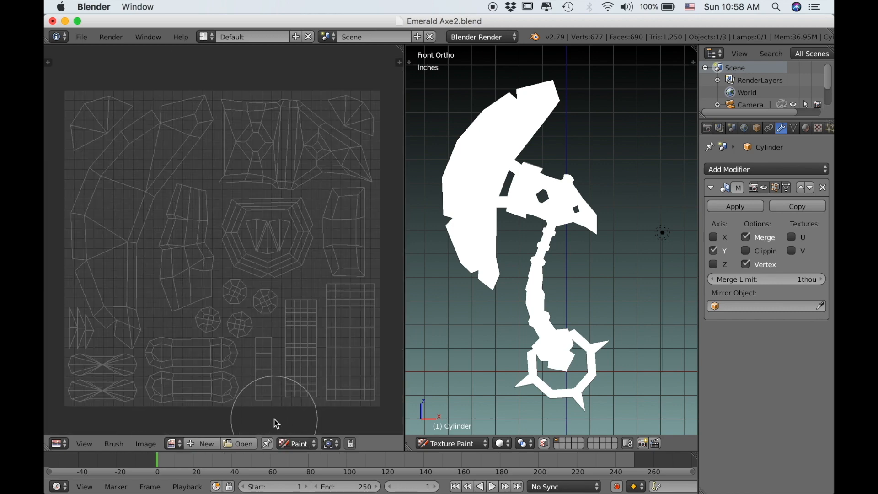
mouse_move(187, 279)
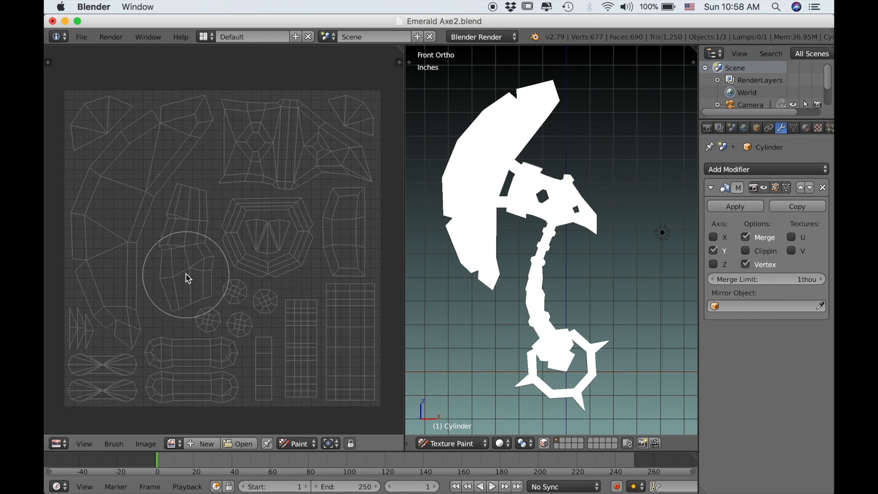
mouse_move(264, 282)
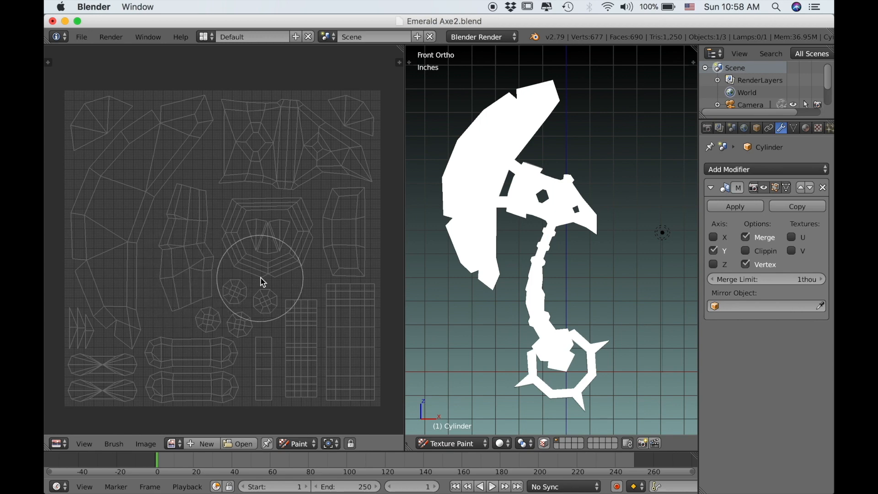
mouse_move(249, 293)
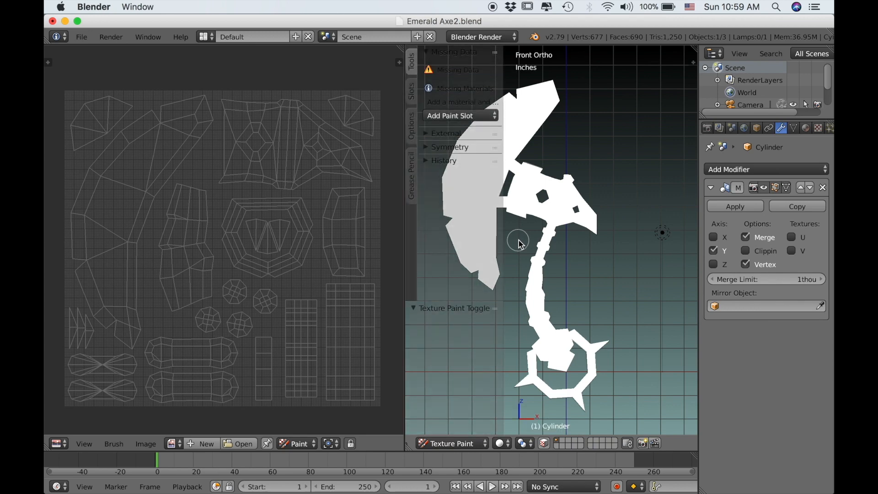
mouse_move(473, 157)
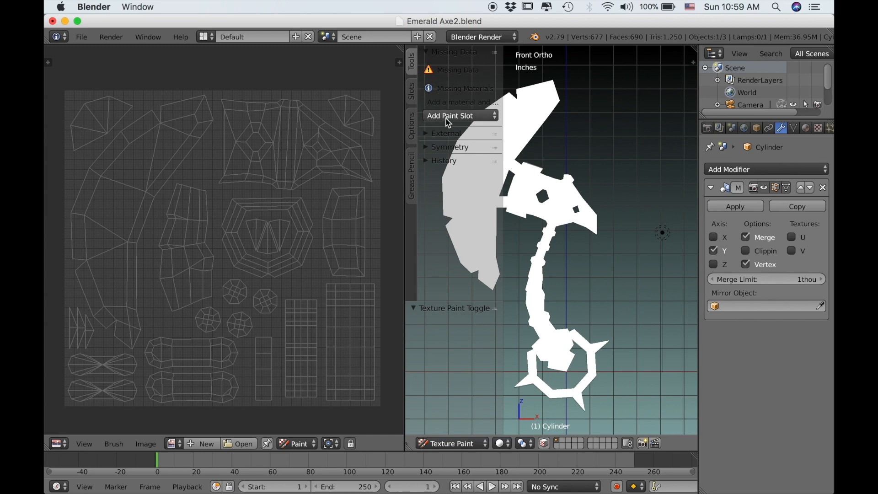
- Add a blank 1024×1024 Diffuse Color paint slot to the axe material
click(459, 116)
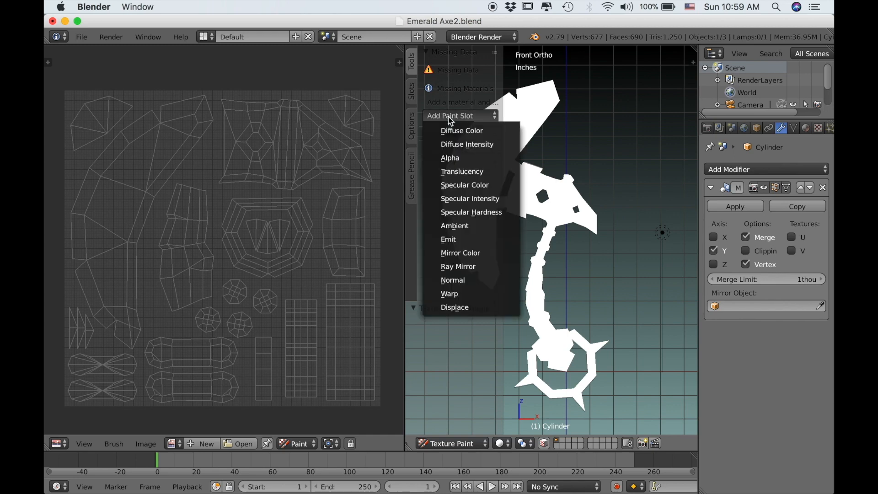
mouse_move(470, 198)
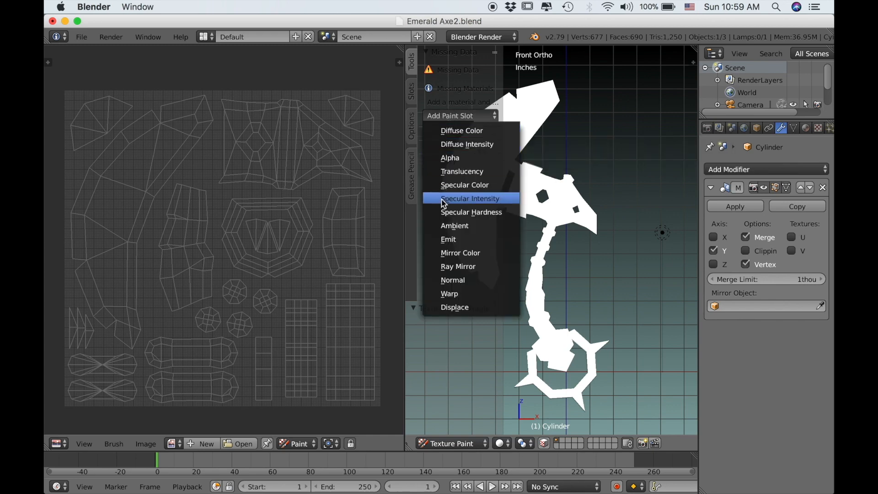
mouse_move(474, 135)
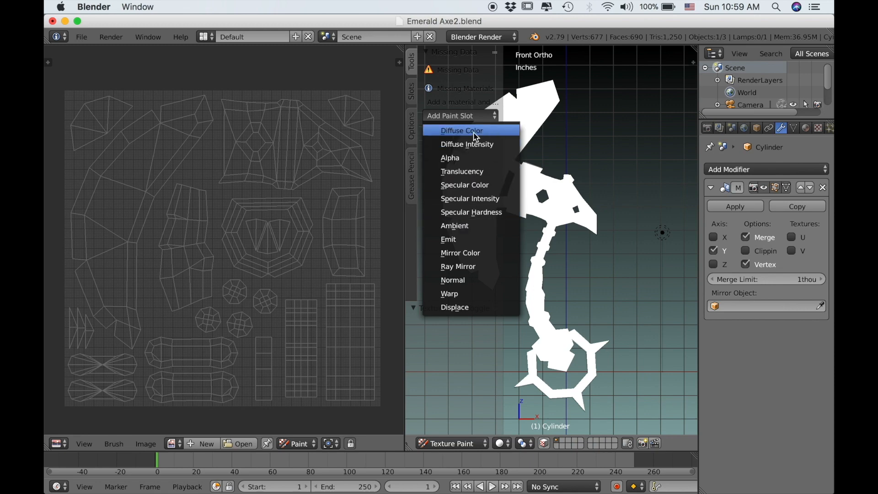
click(461, 130)
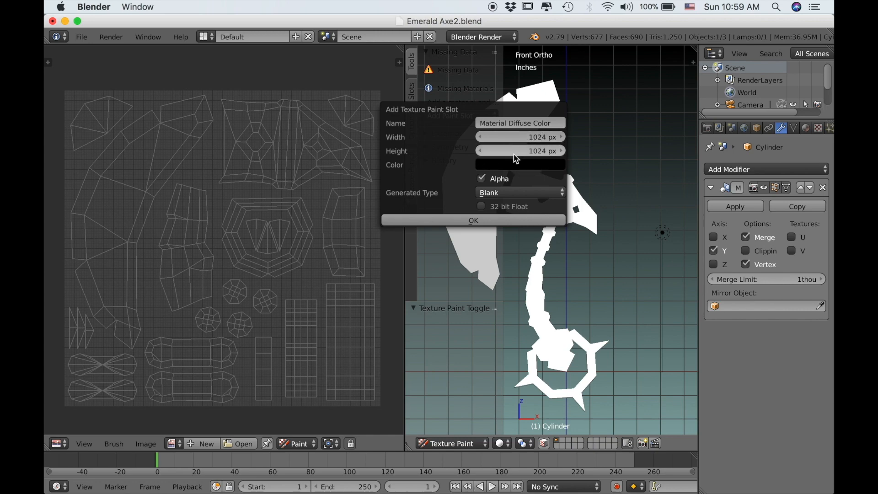
mouse_move(515, 150)
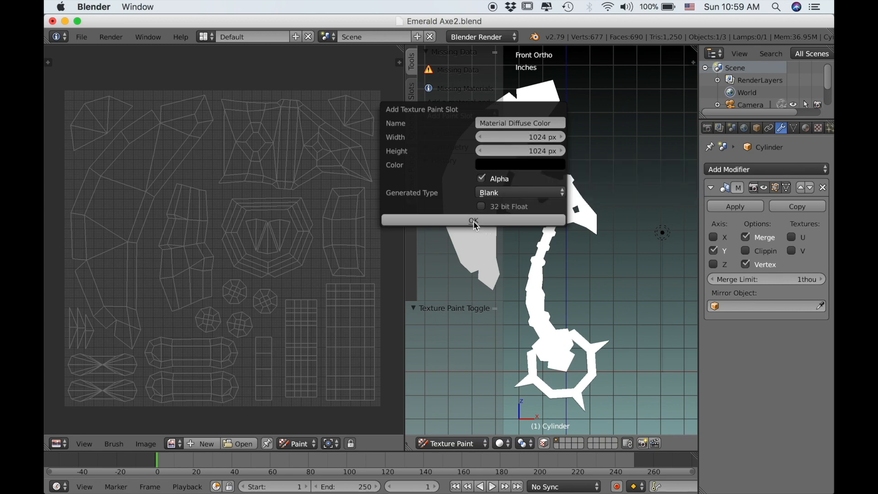
click(473, 220)
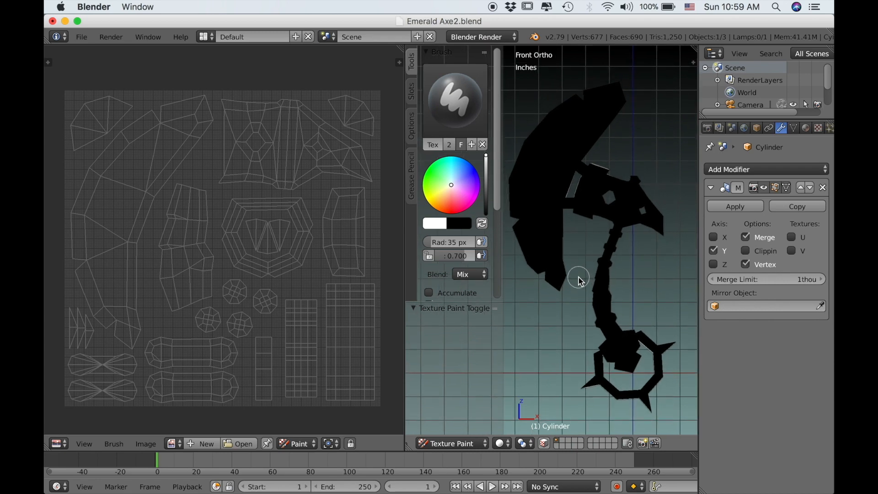
mouse_move(234, 266)
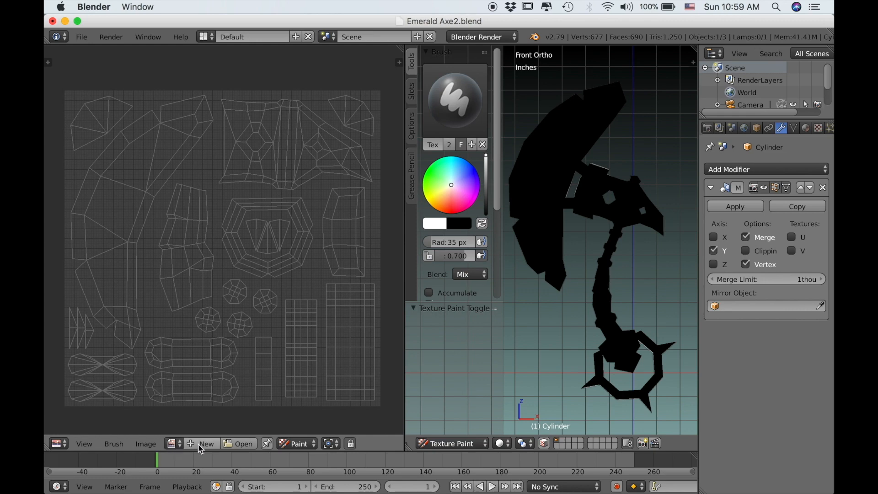
- Display the Material Diffuse Color texture behind the UV layout in the image view
click(172, 444)
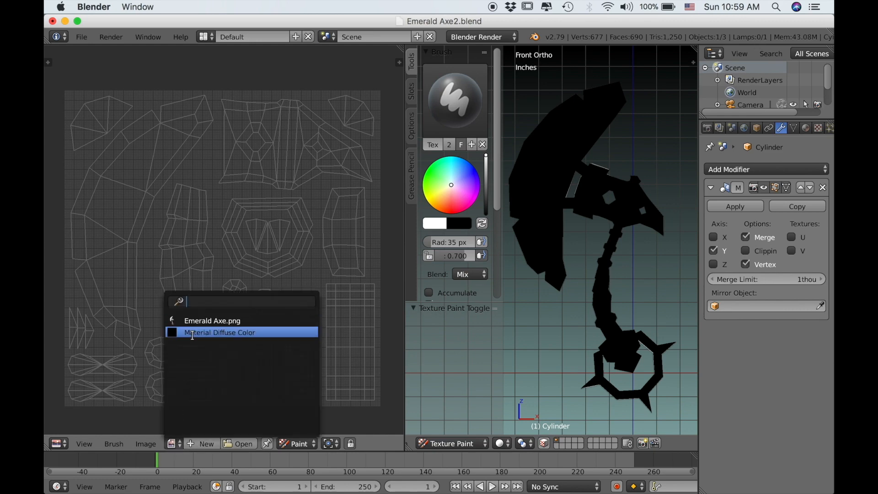
click(219, 332)
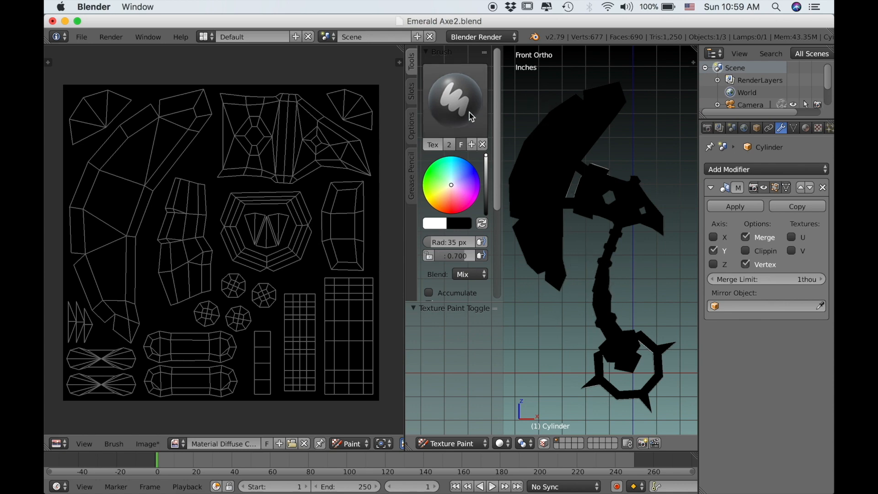
- Choose the Fill brush and enable face selection masking for painting
click(454, 101)
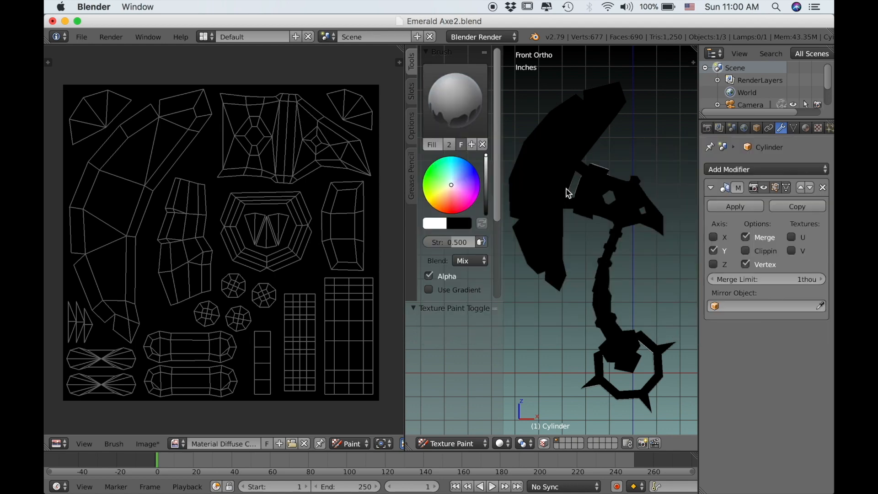
mouse_move(594, 264)
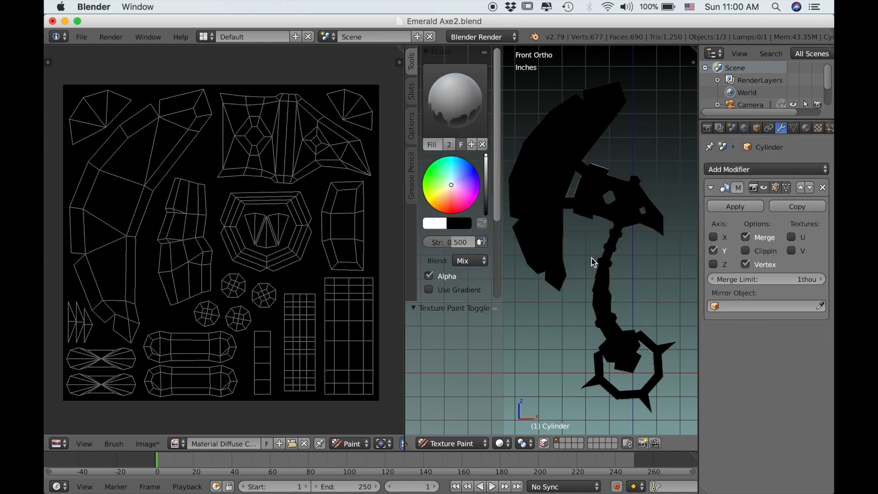
mouse_move(594, 270)
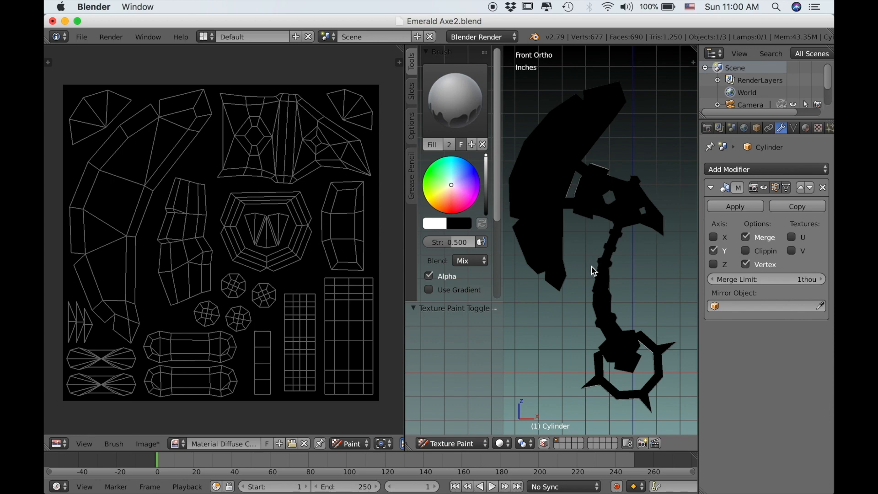
mouse_move(551, 374)
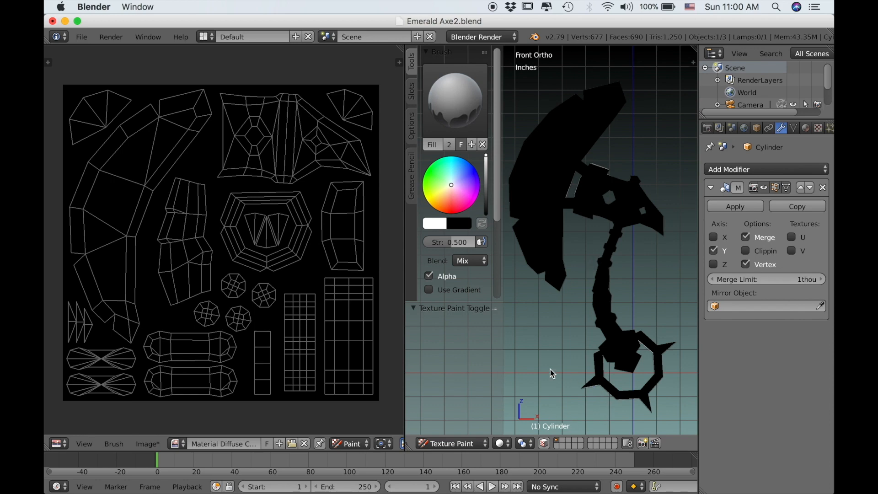
mouse_move(543, 443)
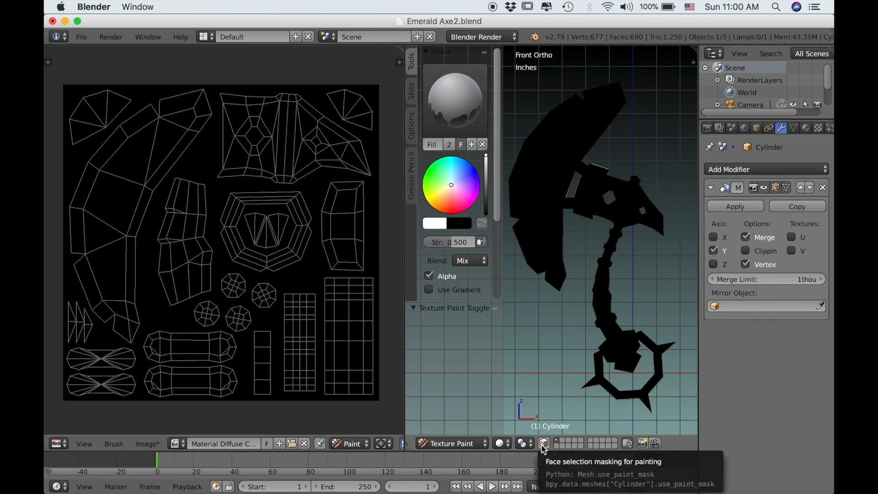
click(543, 443)
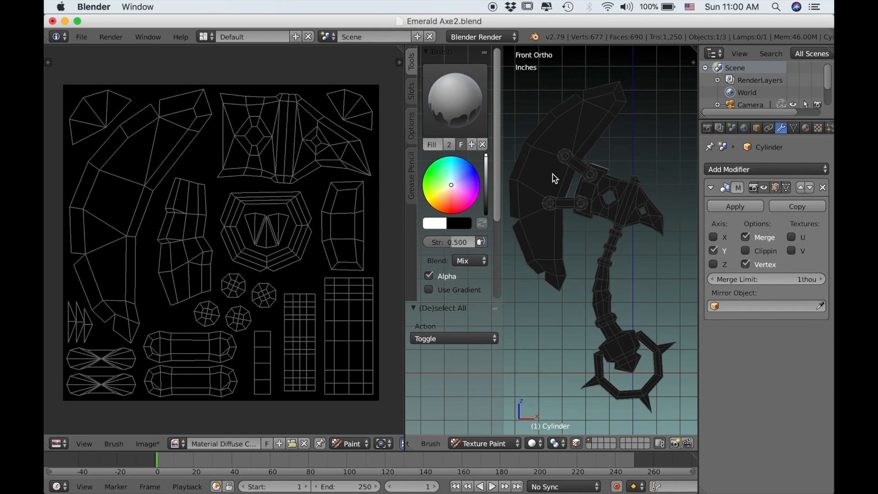
- Fill the axe blade faces with a green base colour
click(554, 178)
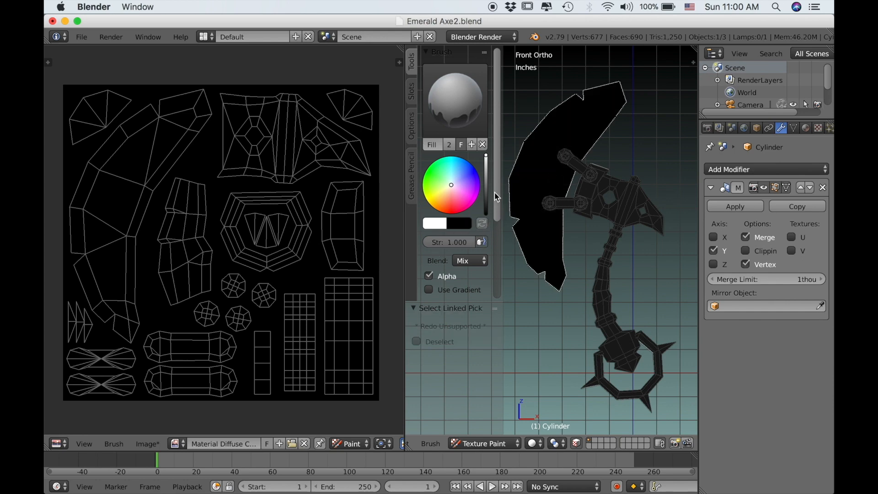
click(443, 180)
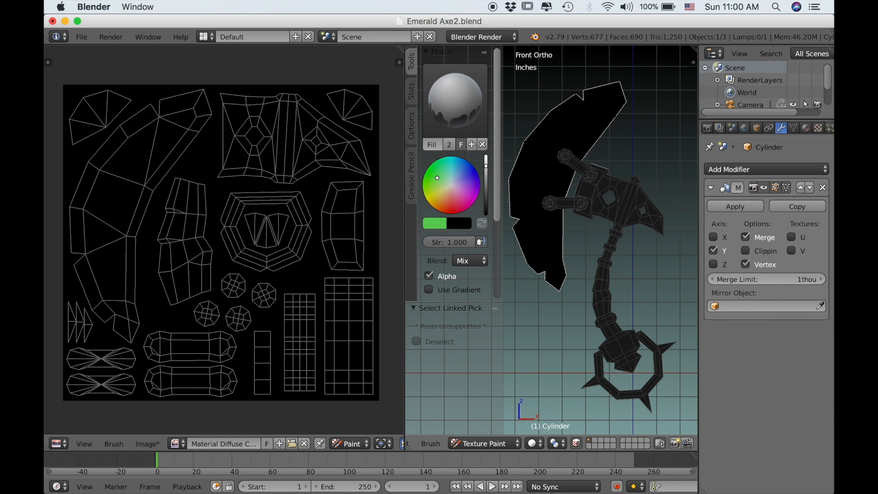
click(552, 182)
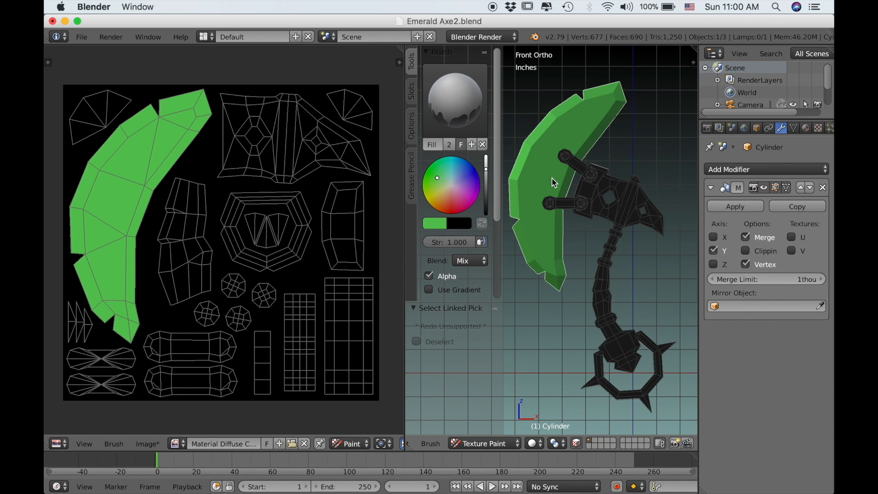
mouse_move(314, 143)
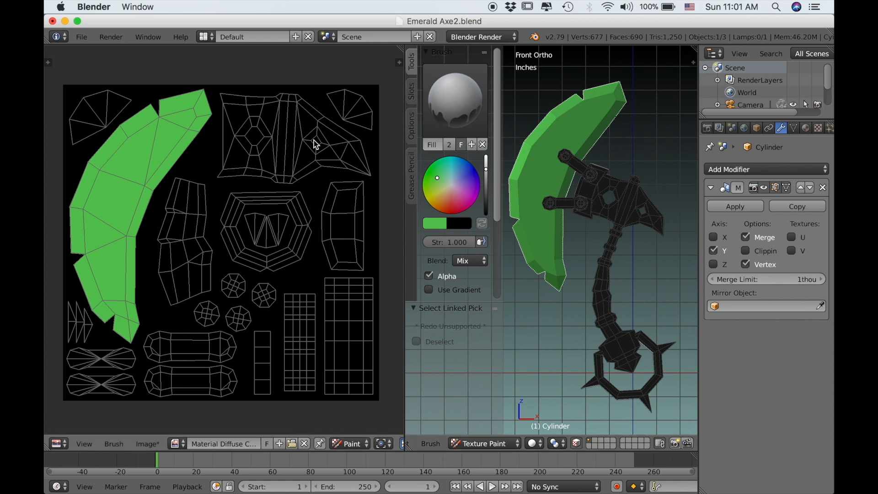
mouse_move(536, 241)
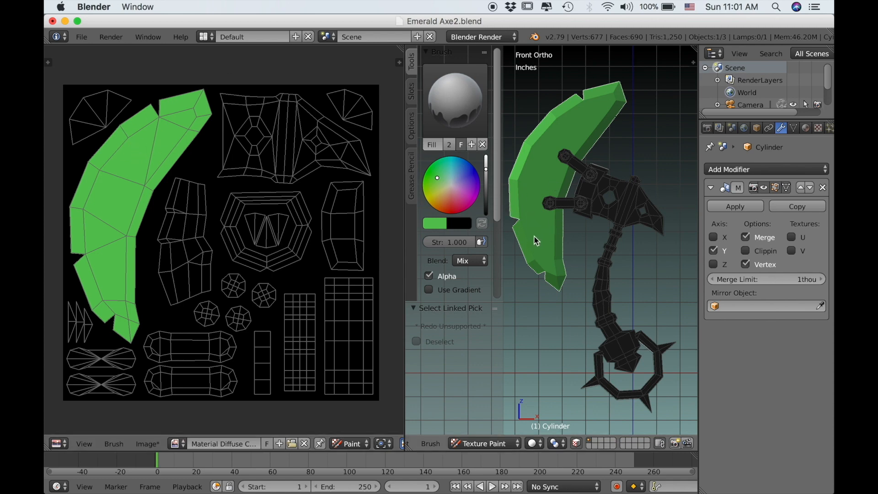
mouse_move(535, 243)
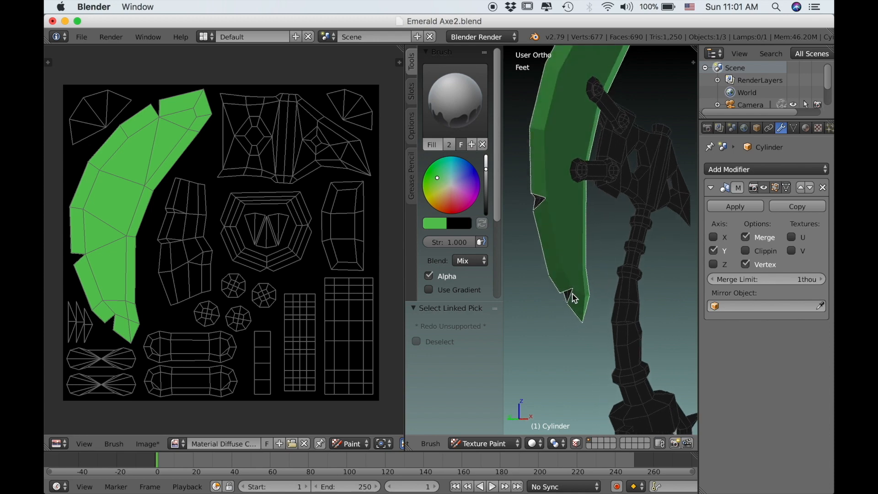
mouse_move(555, 205)
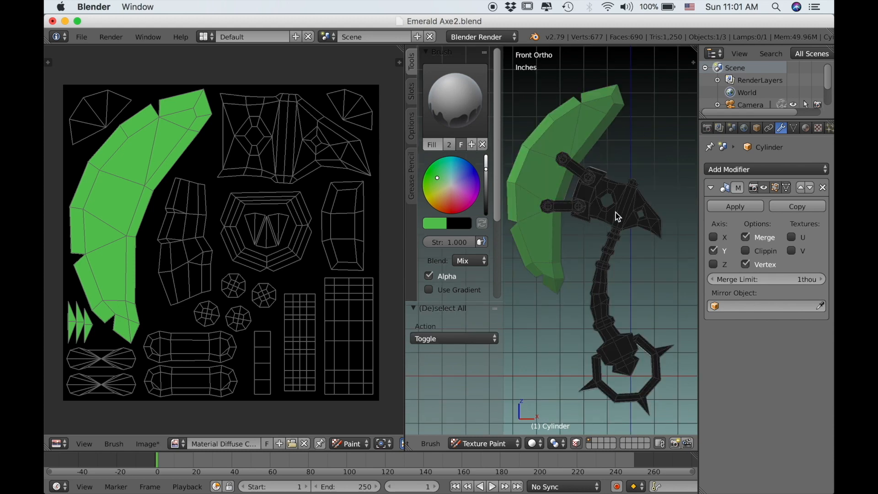
- Fill the metal head plate faces with a steel blue-grey colour
click(622, 216)
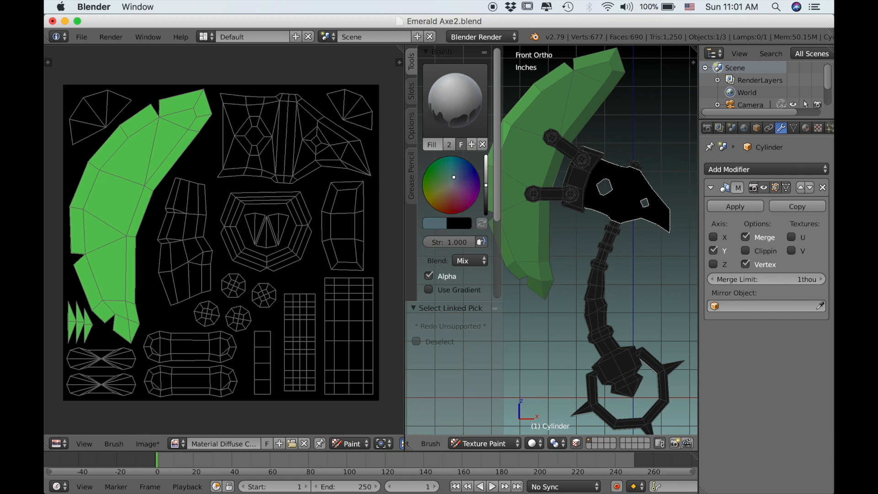
click(625, 202)
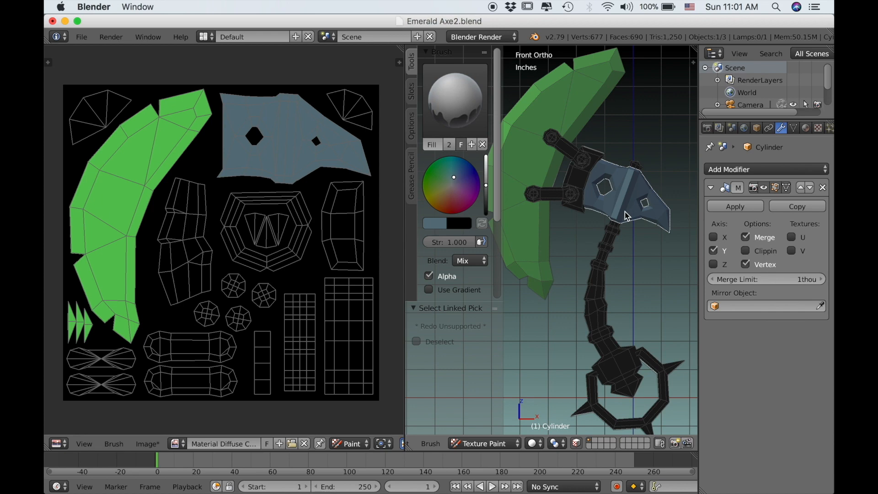
mouse_move(612, 233)
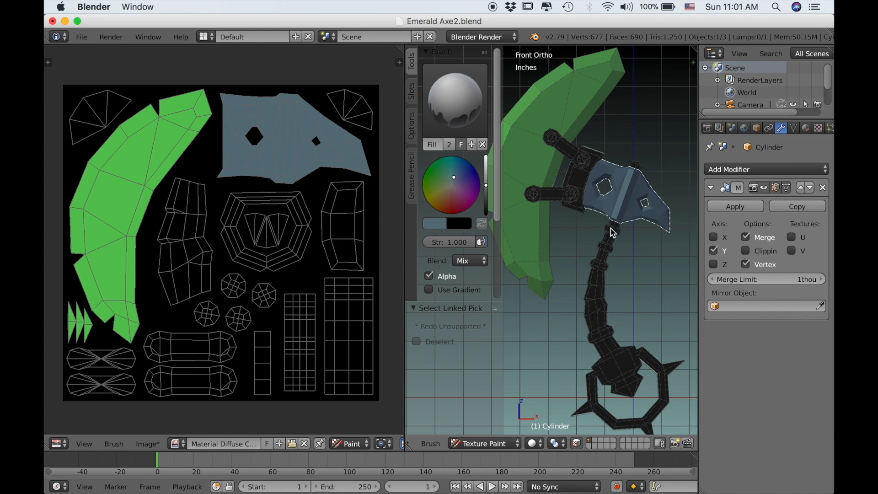
mouse_move(562, 293)
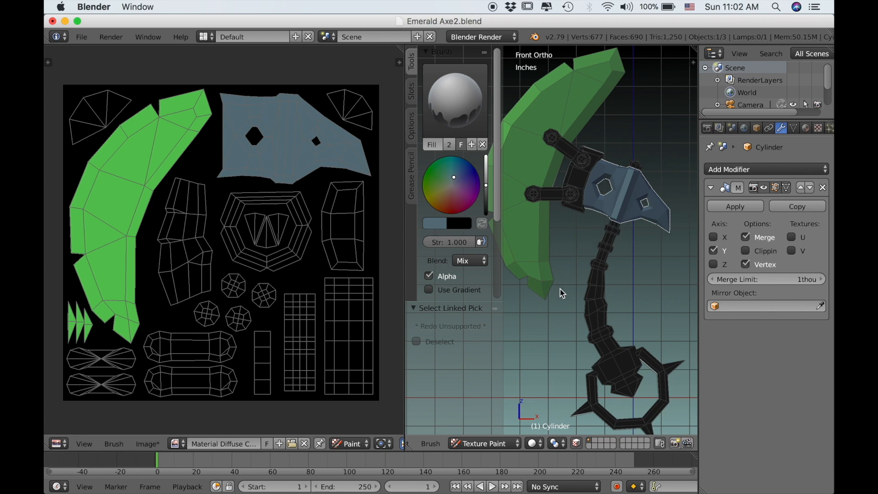
mouse_move(637, 303)
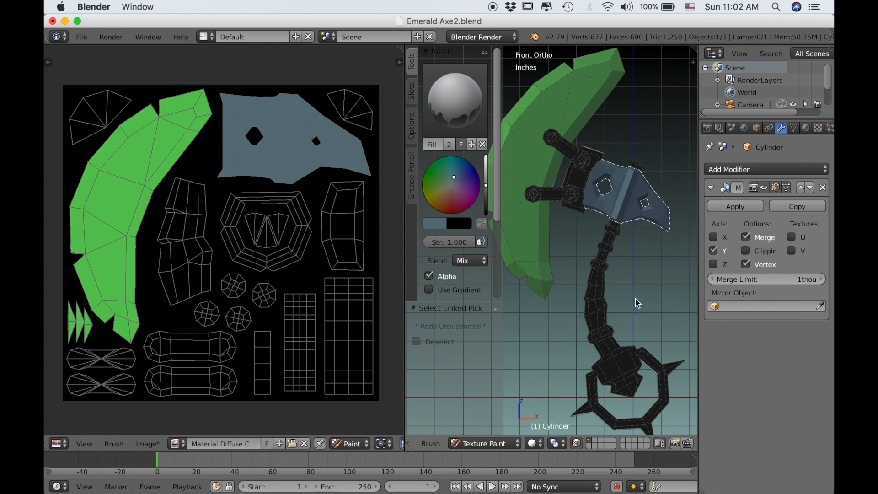
mouse_move(600, 257)
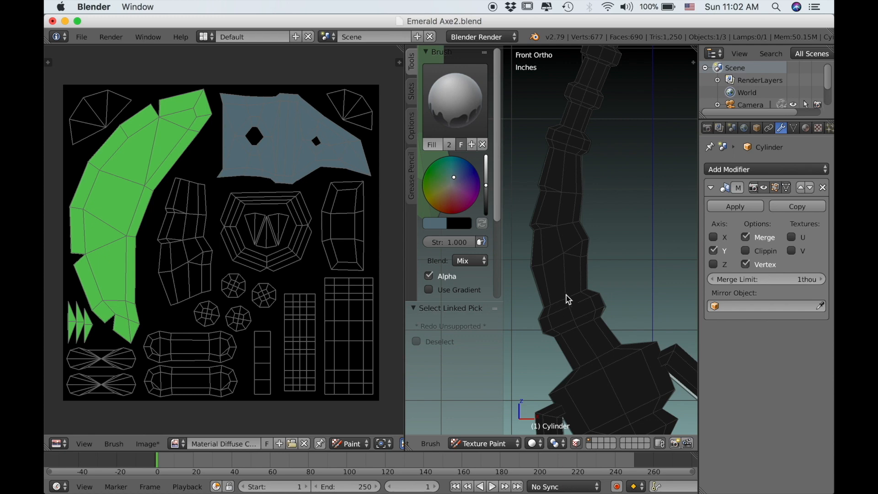
mouse_move(563, 306)
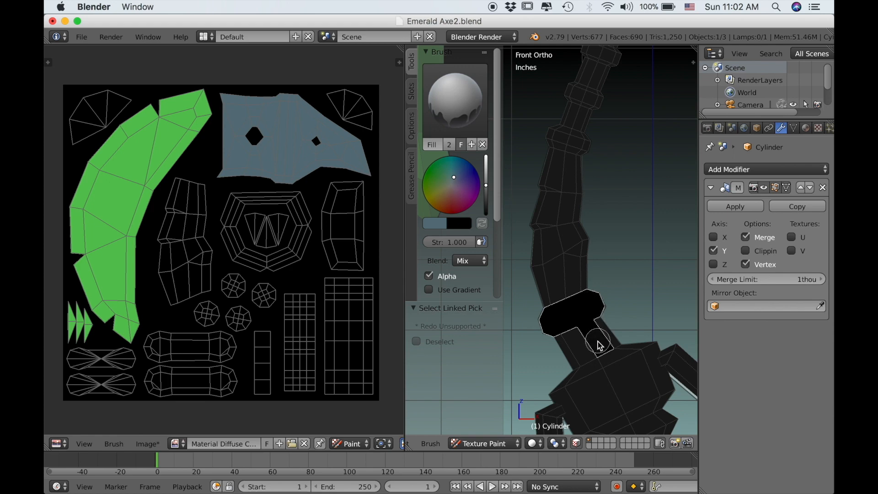
mouse_move(568, 234)
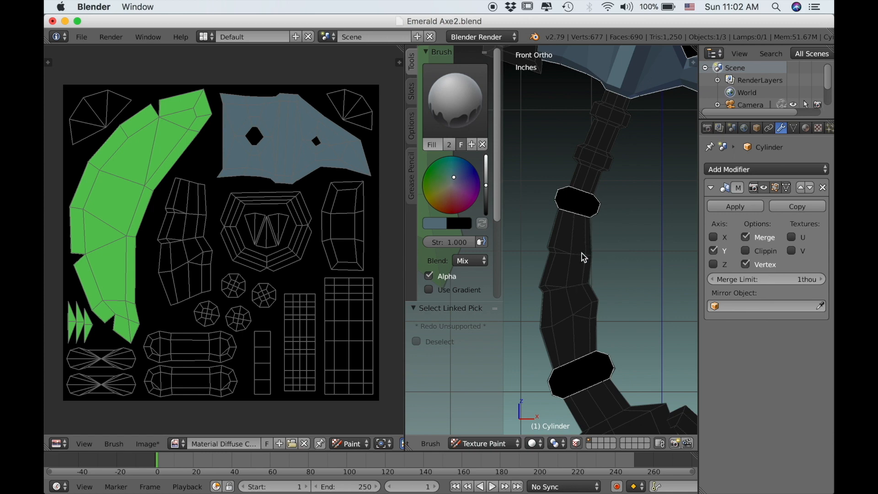
- Navigate around the handle to reach the metal band faces
middle_click(582, 257)
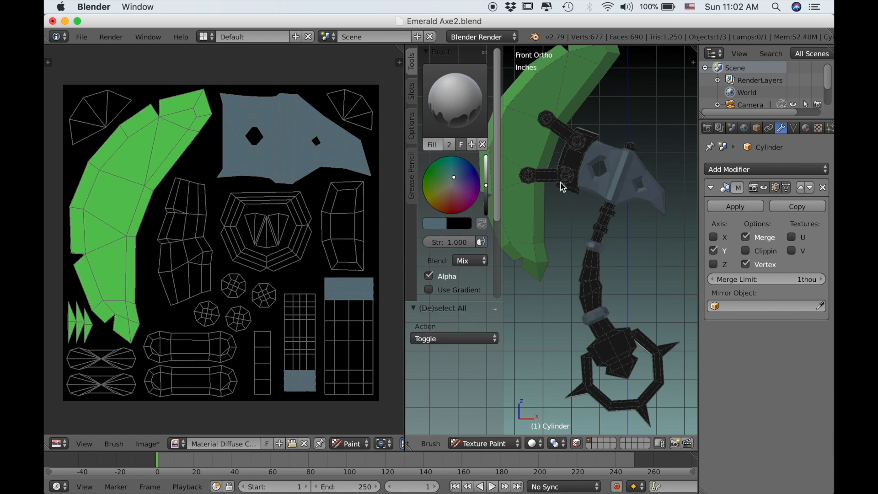
- Fill the handle bands blue-grey, then pick a warmer light brown for the straps and bindings
click(561, 187)
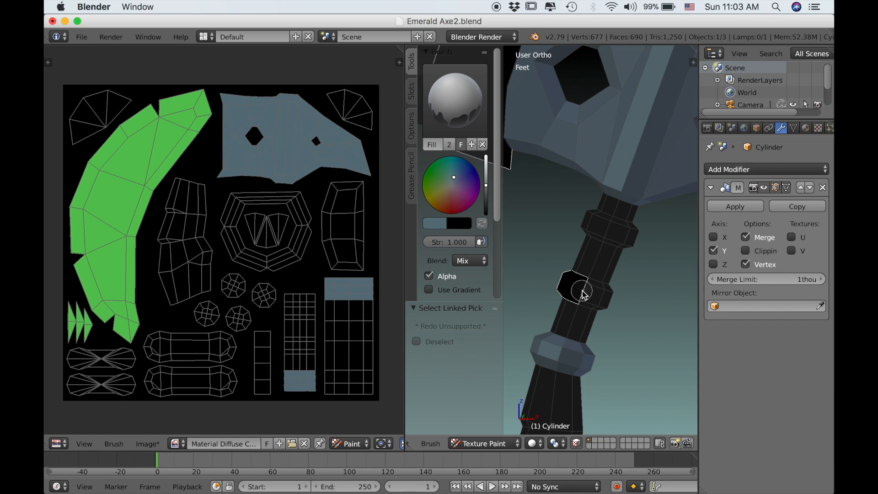
mouse_move(623, 255)
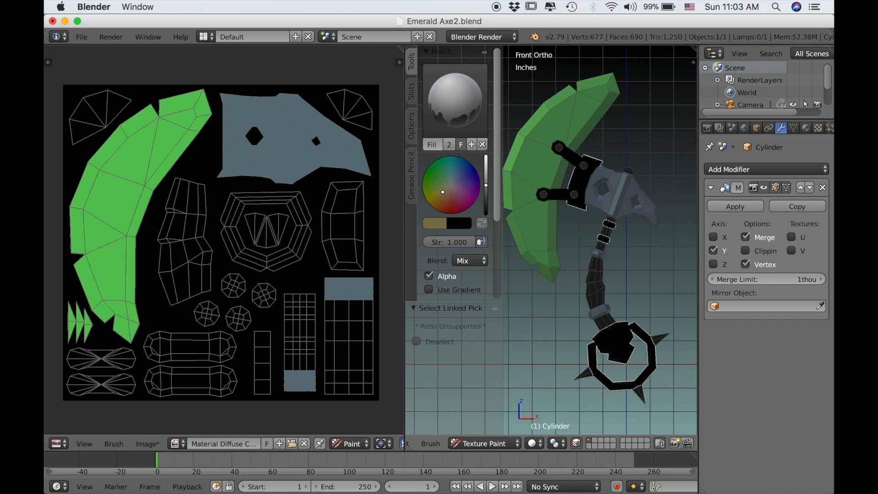
mouse_move(487, 198)
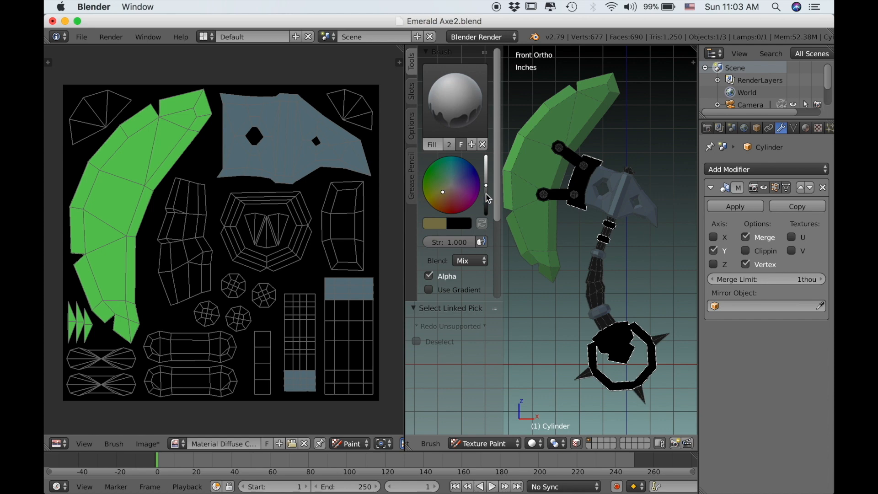
click(444, 194)
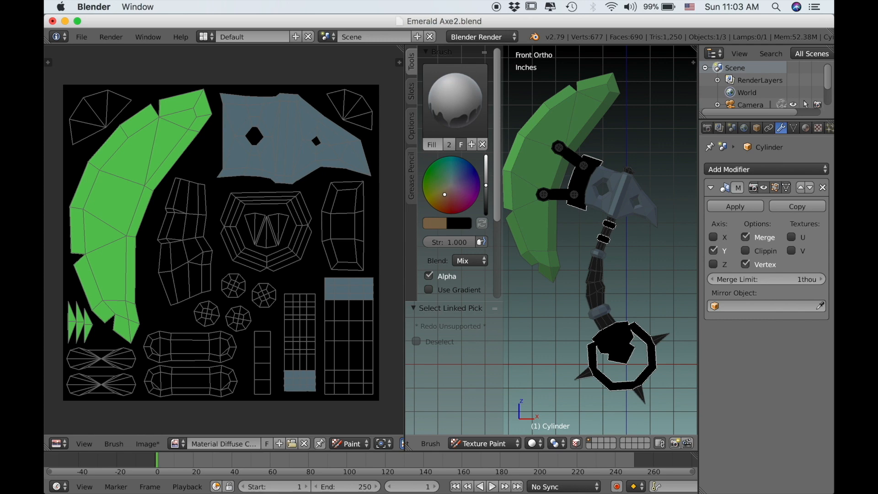
click(443, 195)
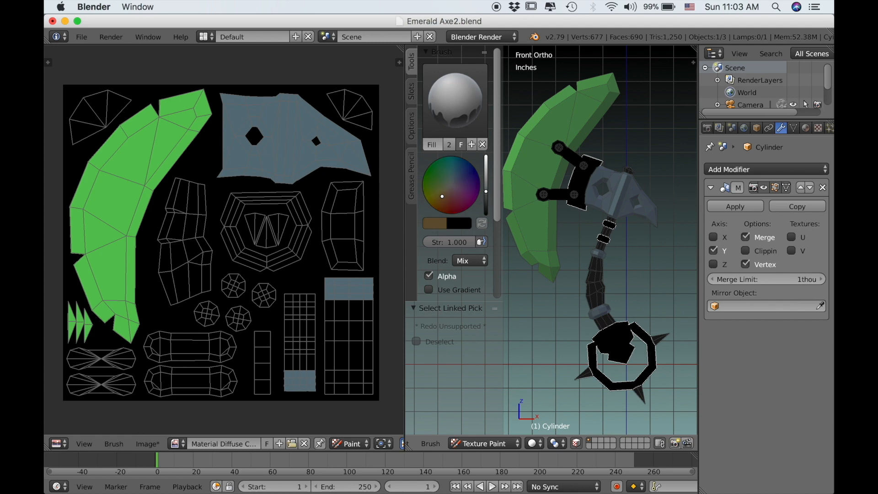
mouse_move(588, 251)
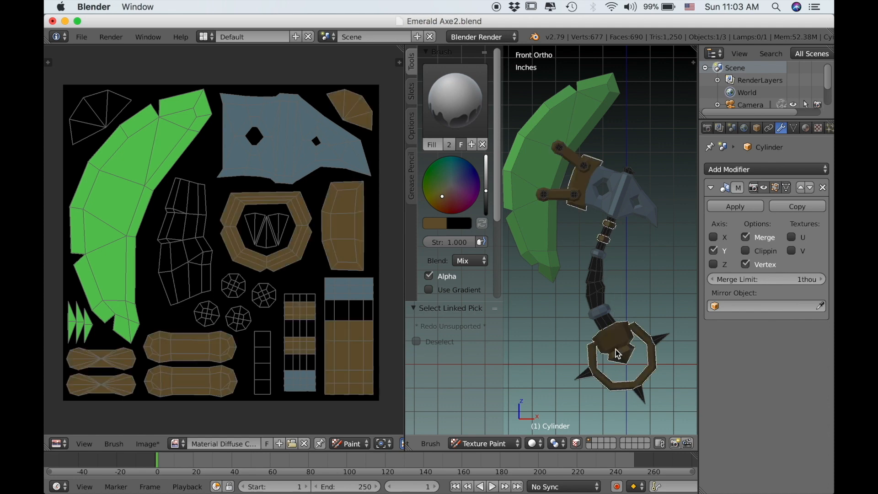
mouse_move(585, 329)
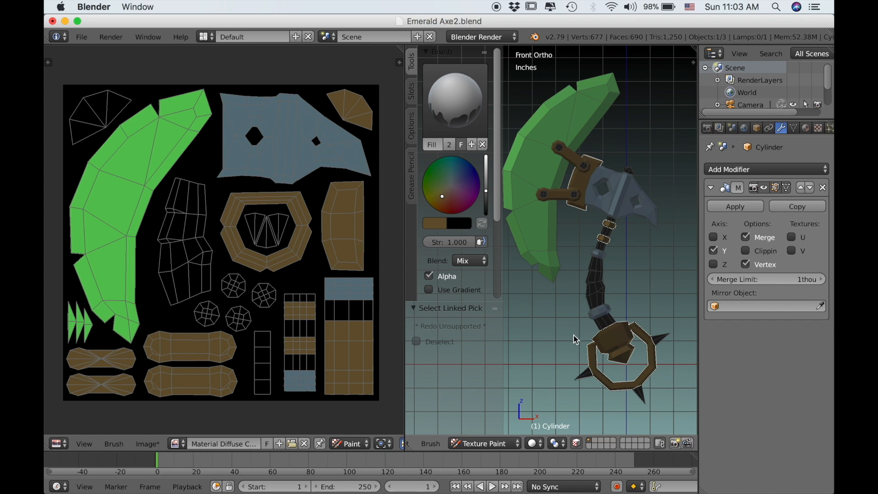
mouse_move(594, 361)
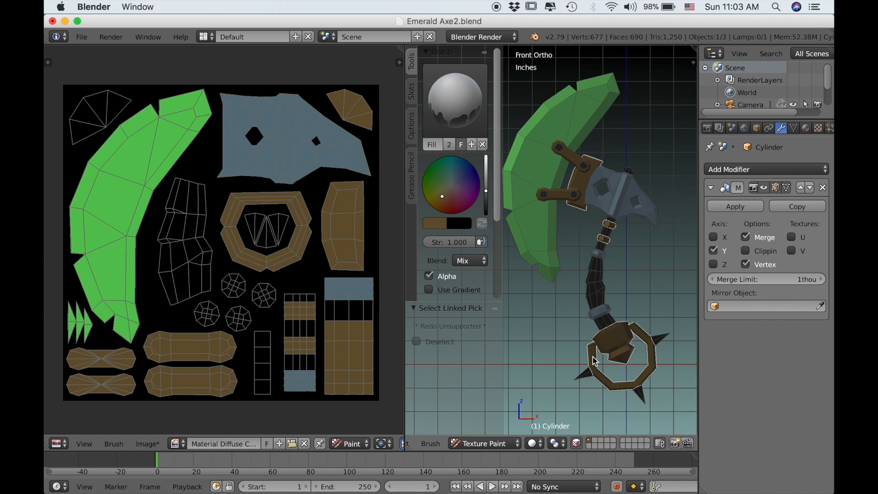
mouse_move(589, 363)
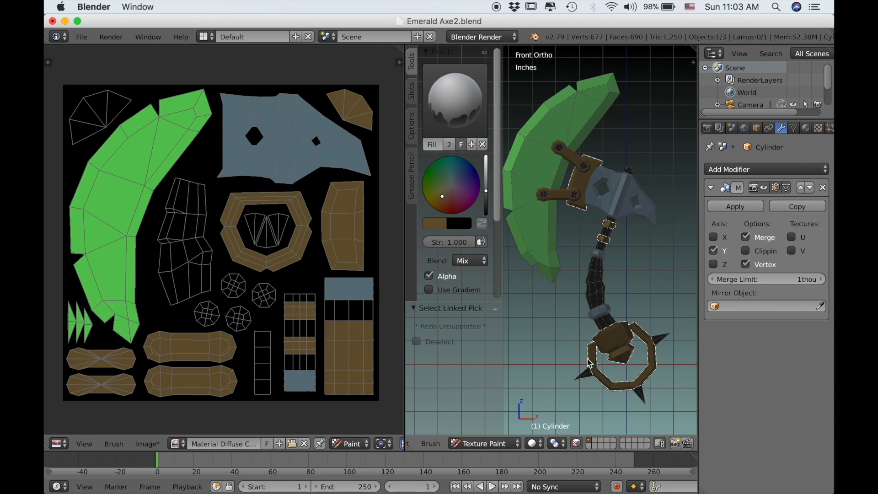
mouse_move(436, 218)
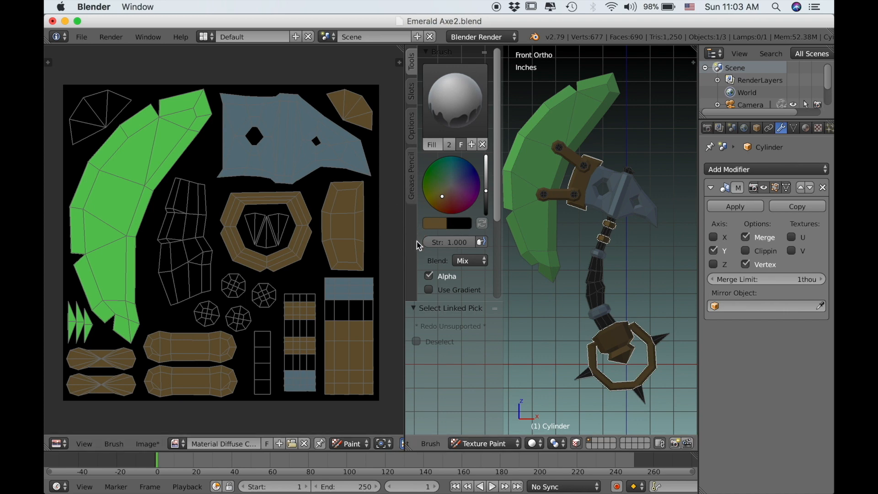
mouse_move(618, 332)
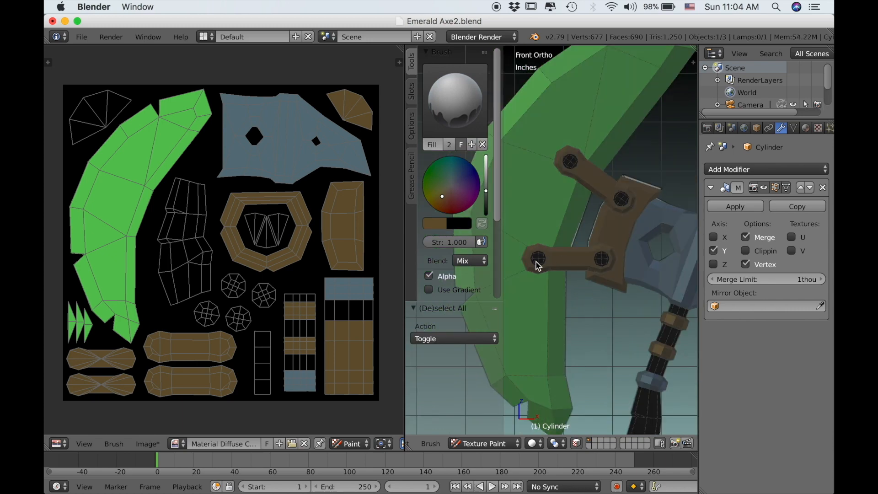
- Fill the bolt heads on the straps with the blue-grey metal colour
click(536, 258)
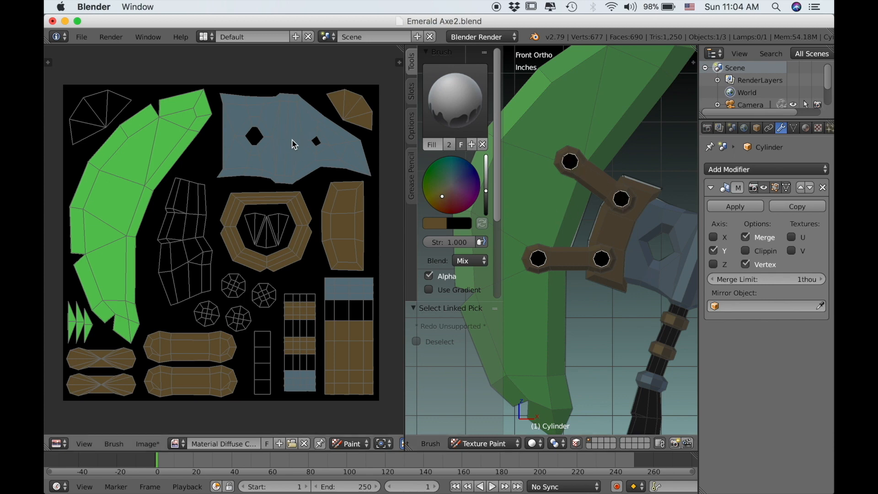
key(s)
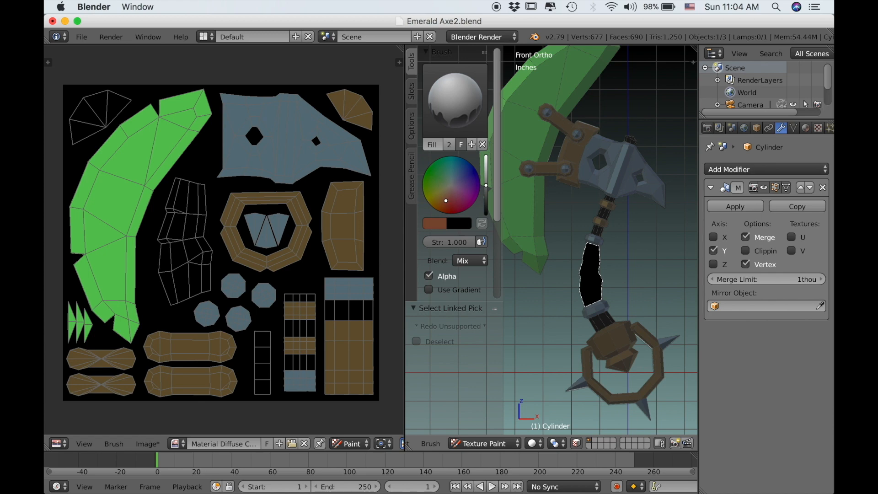
- Fill the handle grip faces with a reddish-brown leather colour
click(588, 282)
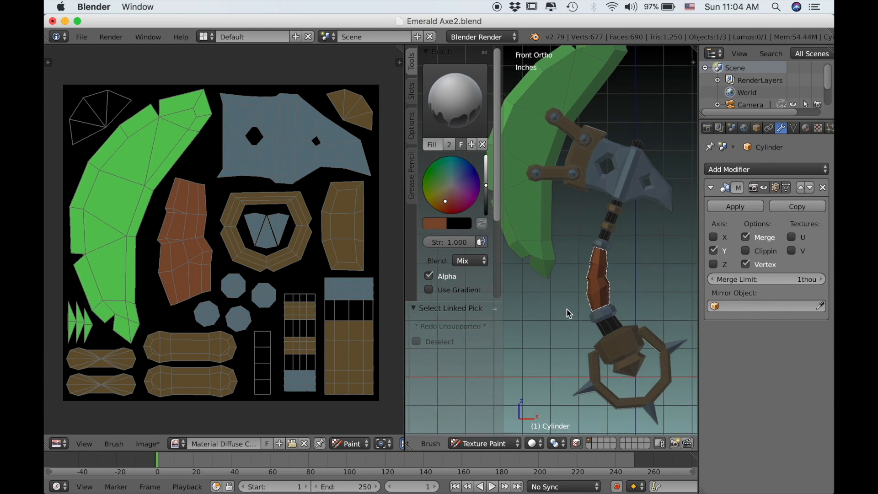
mouse_move(483, 186)
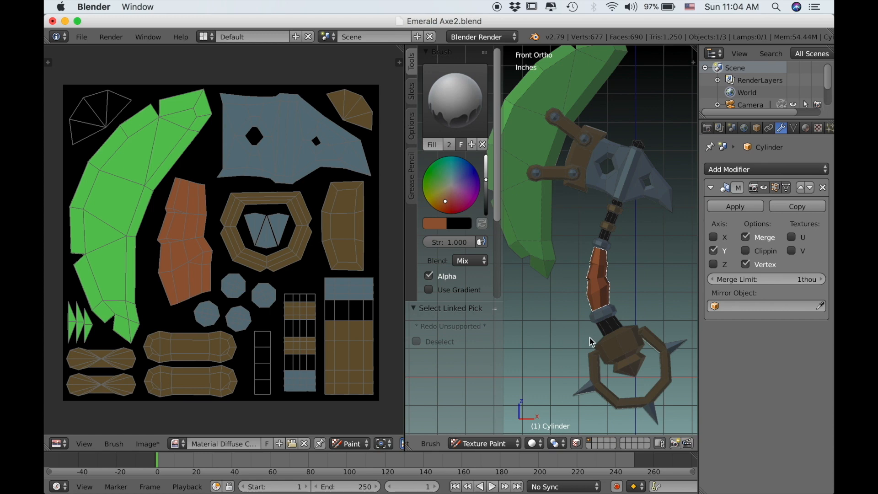
mouse_move(585, 350)
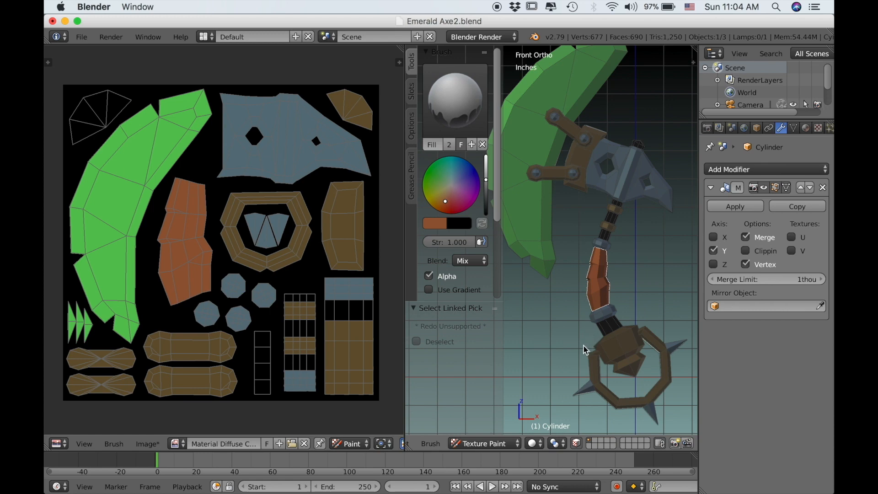
mouse_move(564, 342)
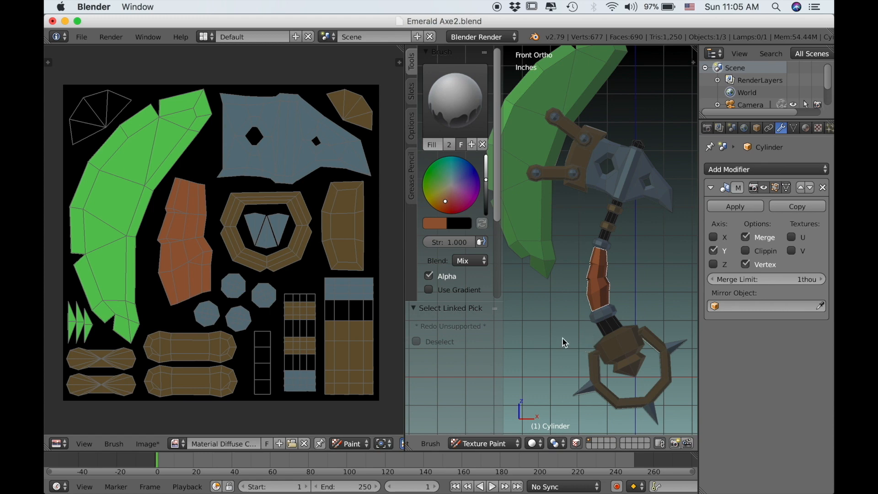
mouse_move(584, 250)
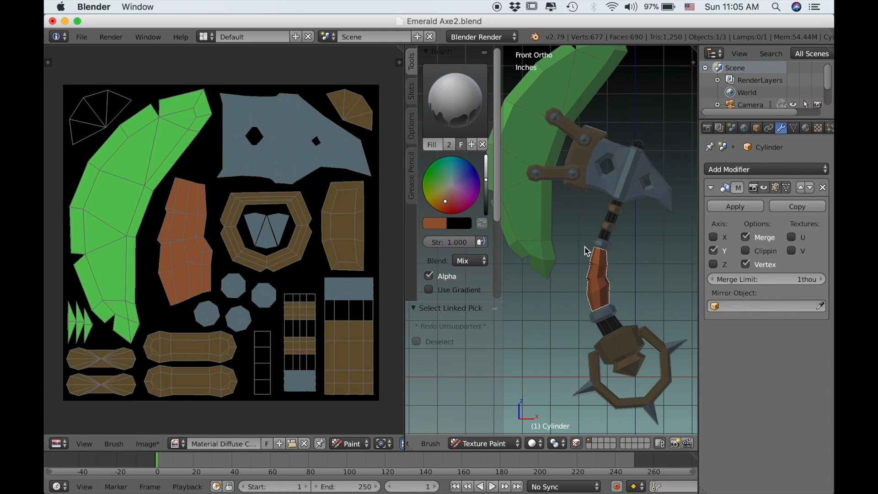
mouse_move(600, 303)
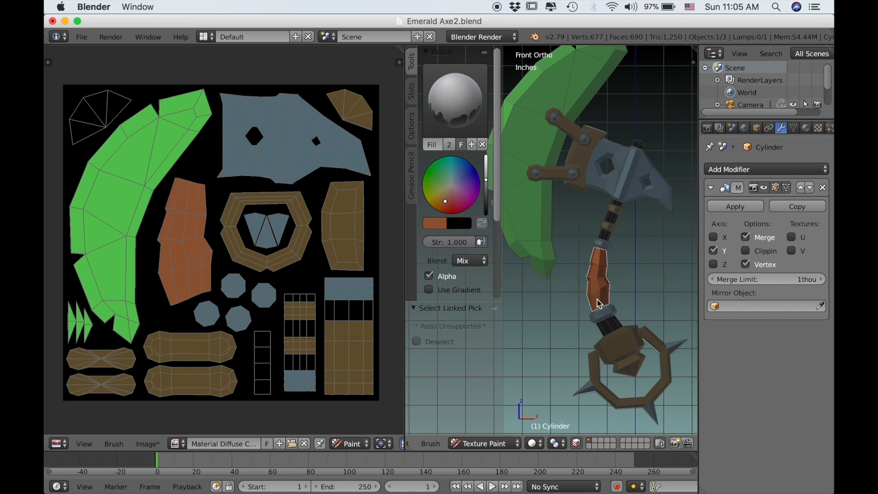
mouse_move(570, 312)
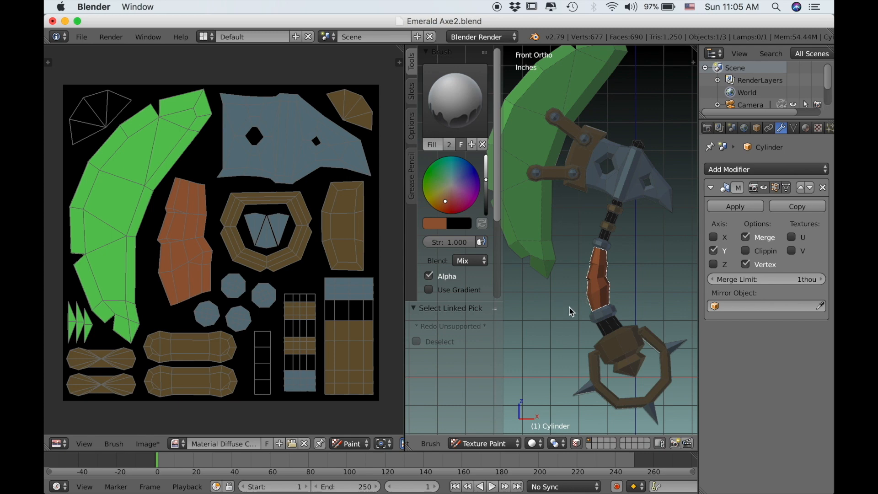
mouse_move(608, 329)
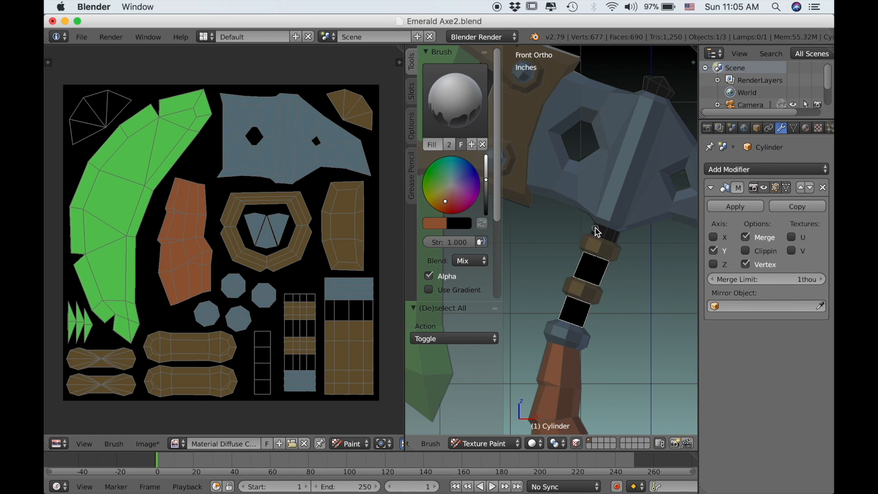
mouse_move(613, 237)
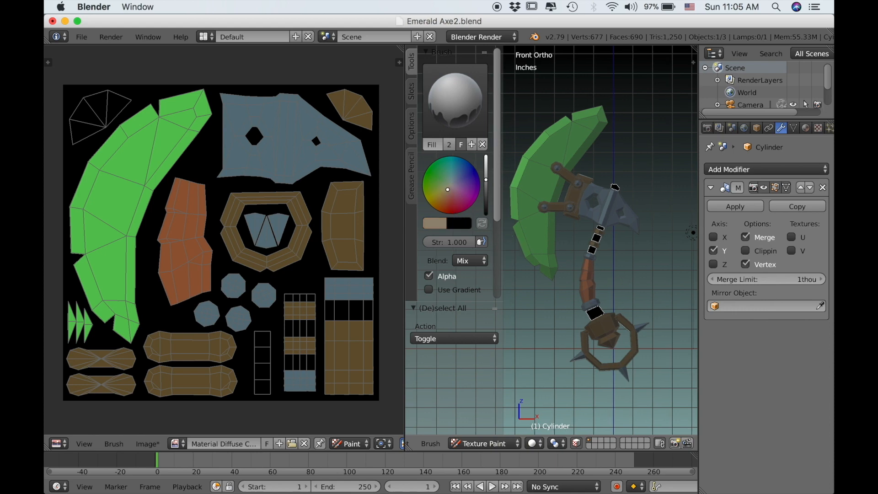
- Darken the brush colour to a near-black shade for the handle's shadow faces
click(442, 200)
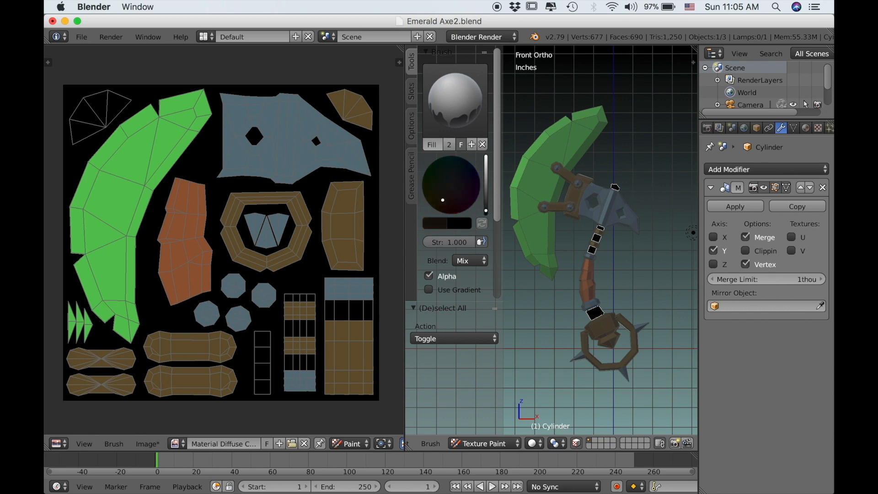
mouse_move(488, 214)
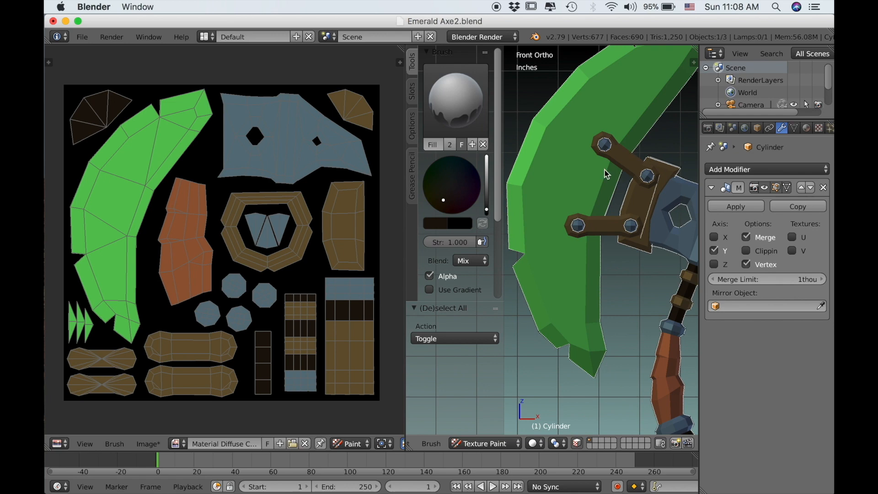
mouse_move(607, 196)
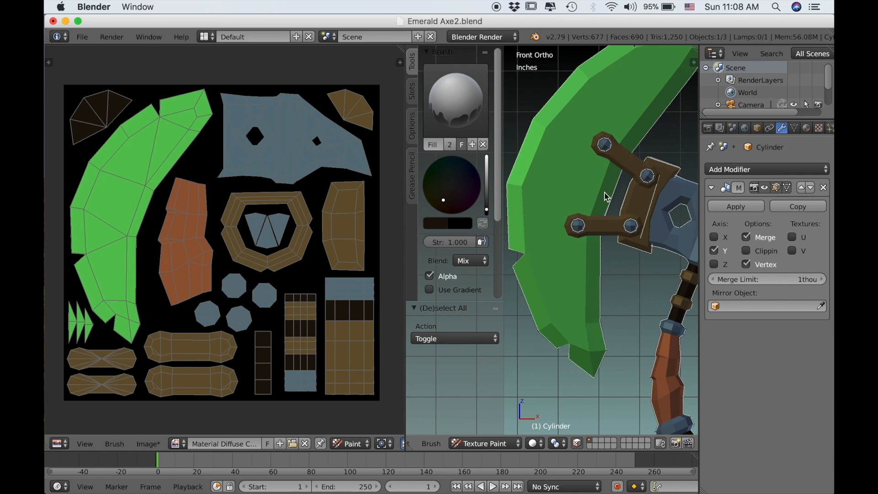
mouse_move(549, 330)
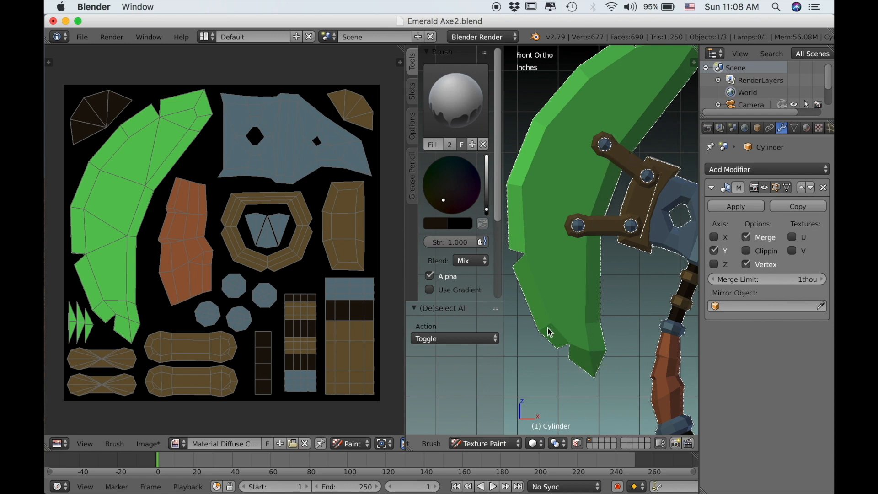
mouse_move(624, 60)
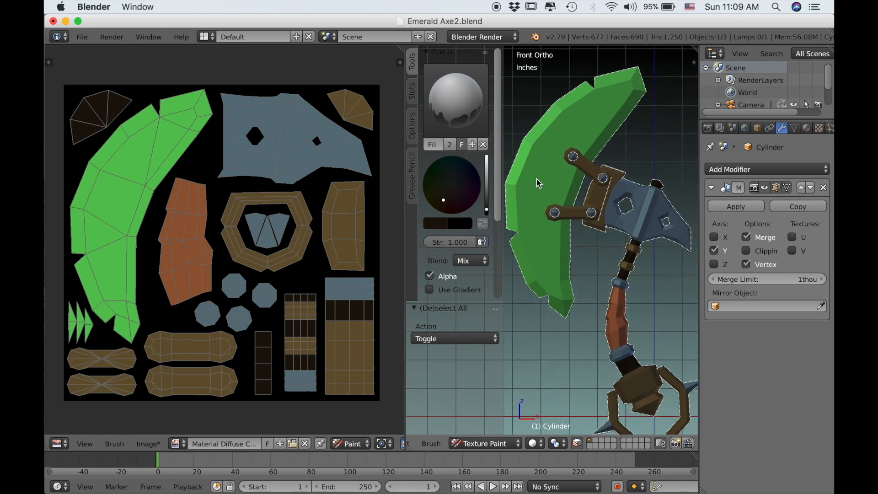
mouse_move(554, 172)
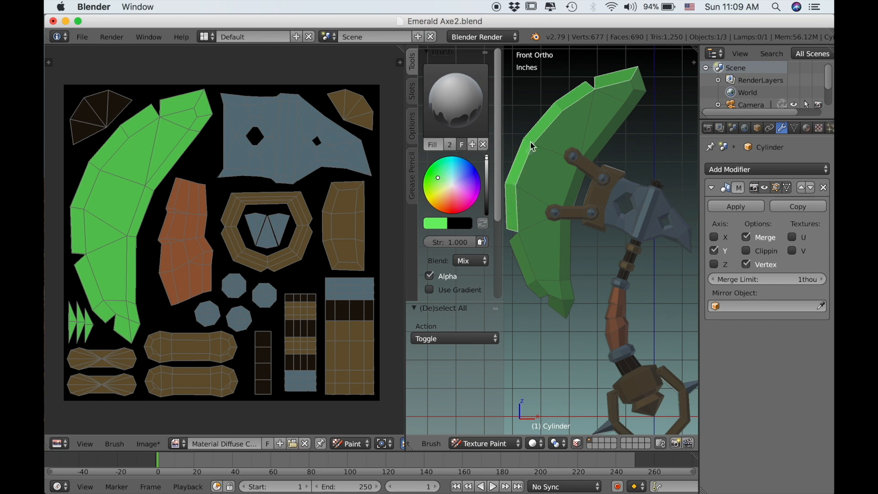
mouse_move(567, 108)
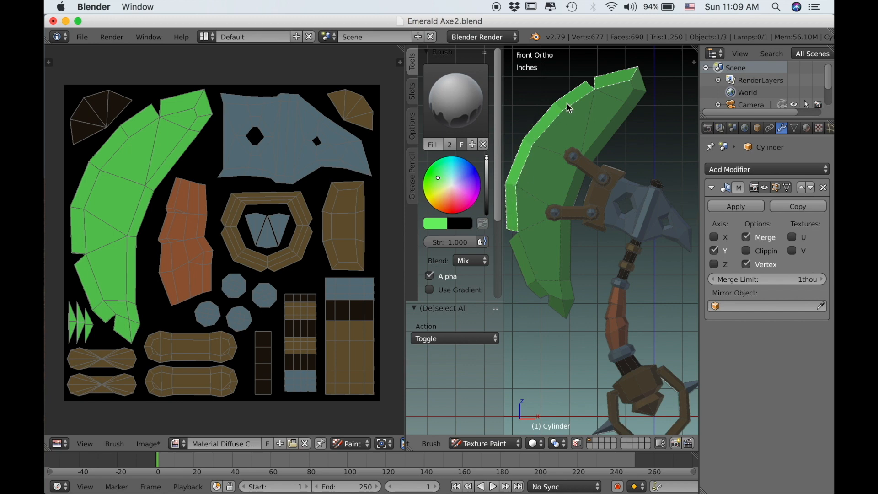
mouse_move(557, 118)
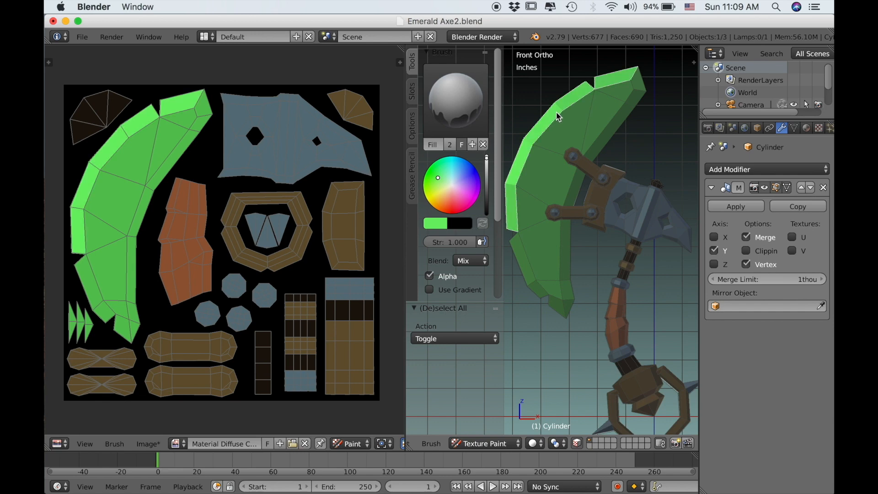
mouse_move(554, 252)
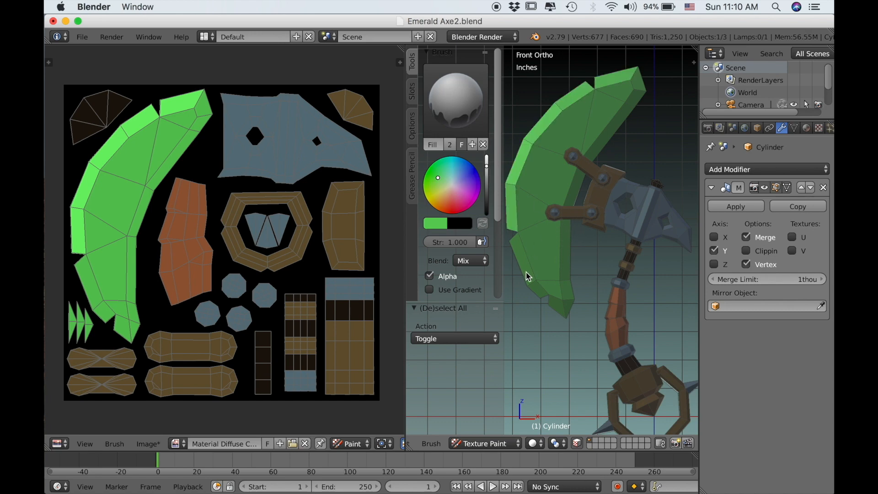
- Fill another blade top face light green and show the axe's material settings
click(532, 294)
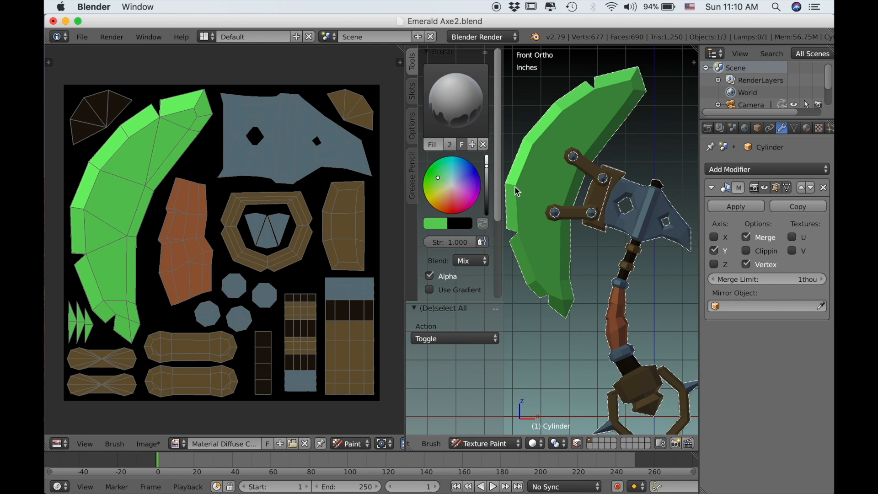
mouse_move(534, 275)
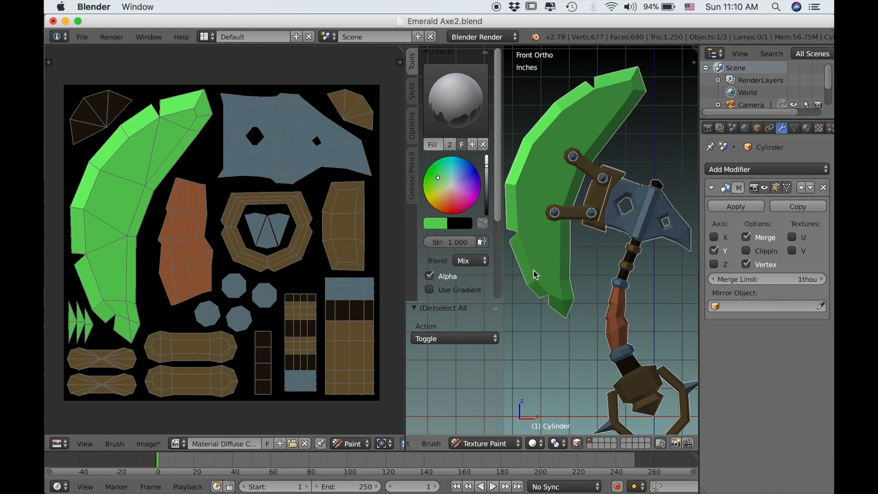
mouse_move(546, 311)
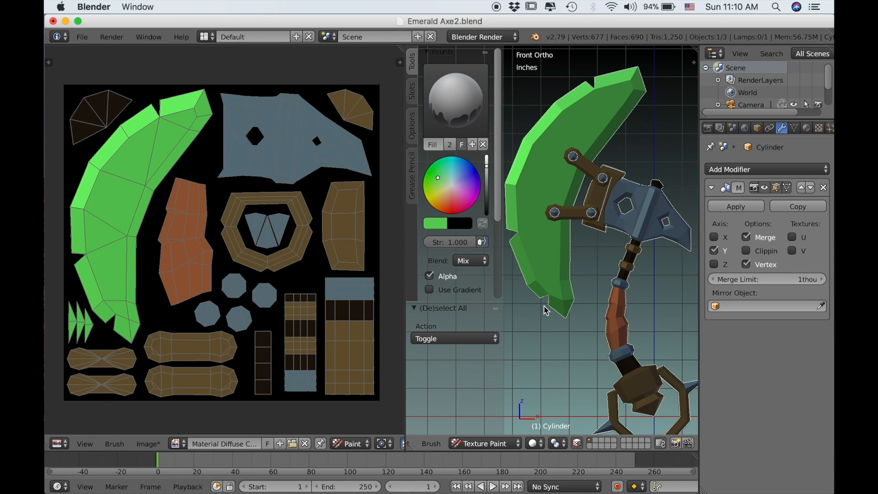
mouse_move(818, 124)
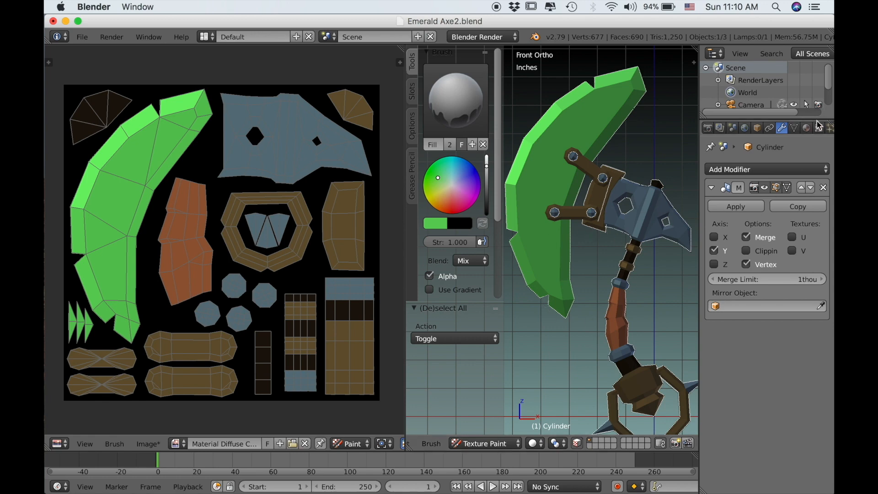
click(806, 128)
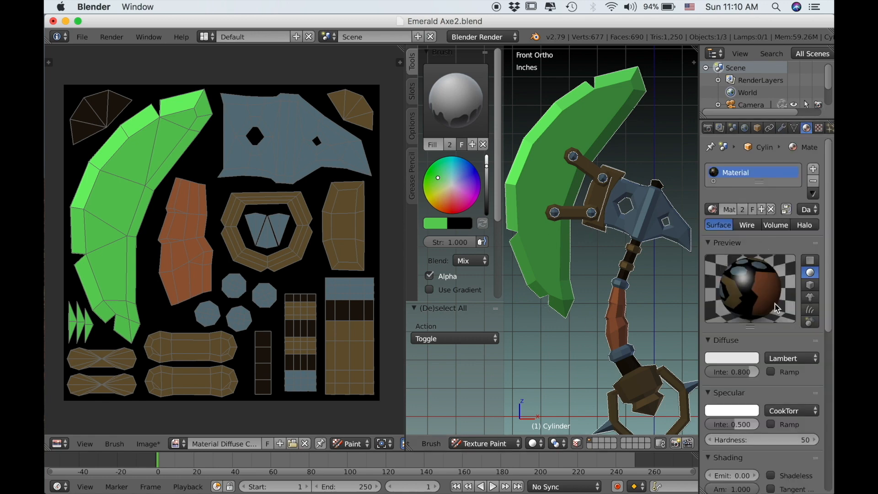
- Enable Shadeless so the axe material ignores scene lighting
click(771, 475)
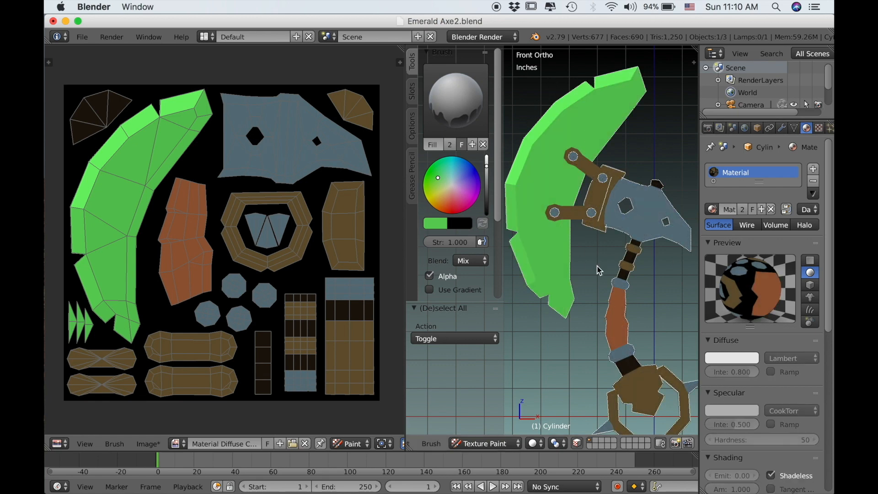
mouse_move(624, 301)
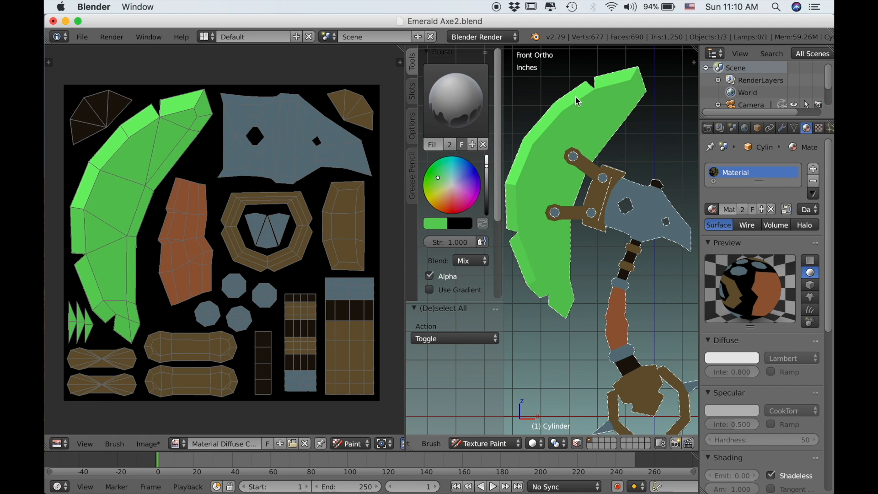
mouse_move(602, 82)
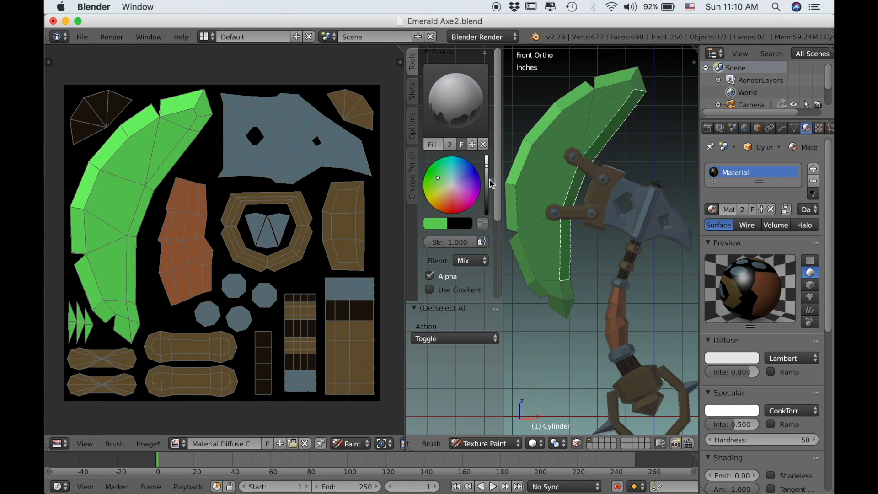
mouse_move(487, 192)
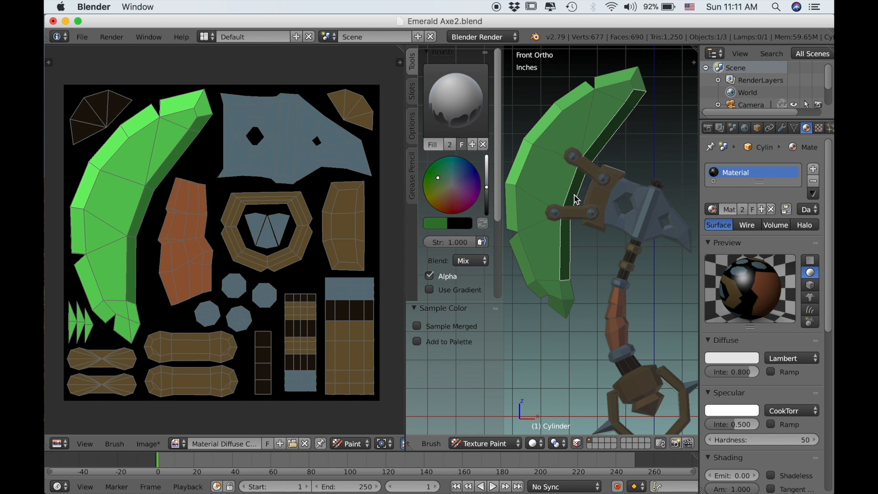
mouse_move(569, 215)
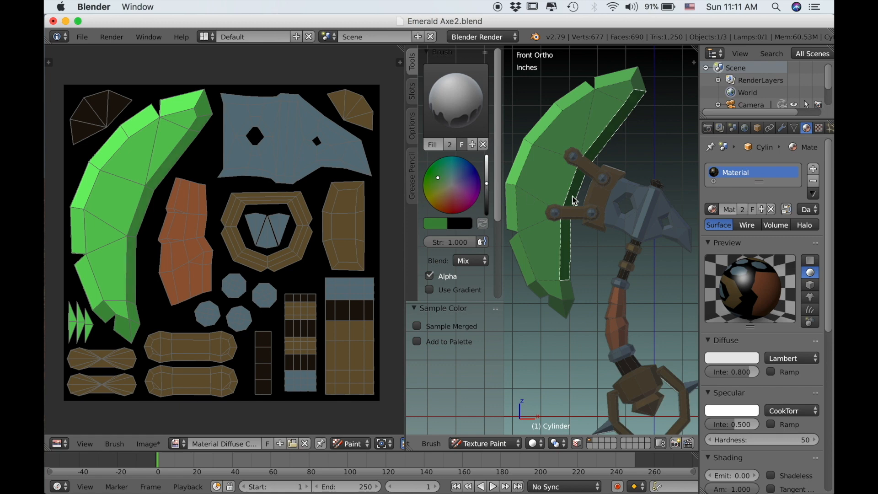
mouse_move(145, 193)
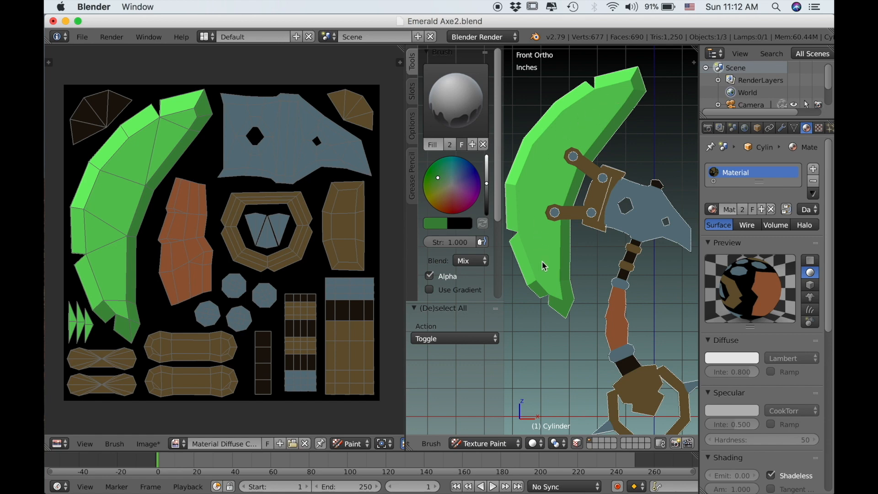
mouse_move(548, 275)
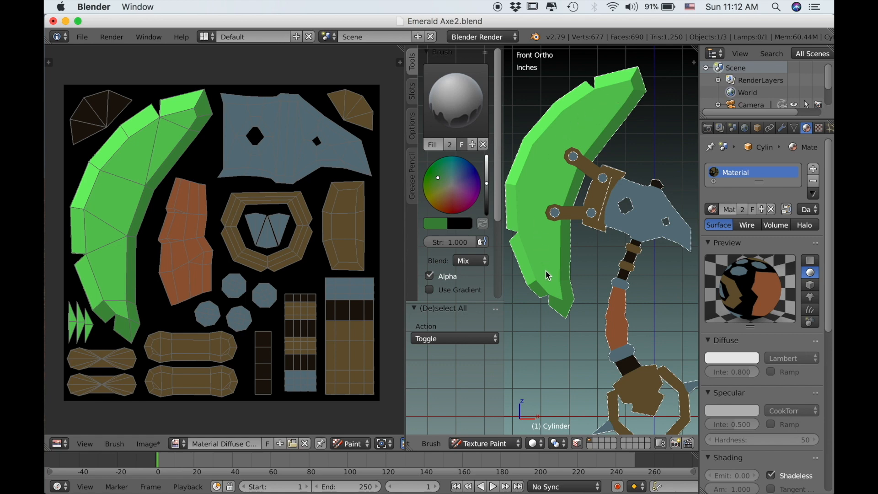
mouse_move(566, 266)
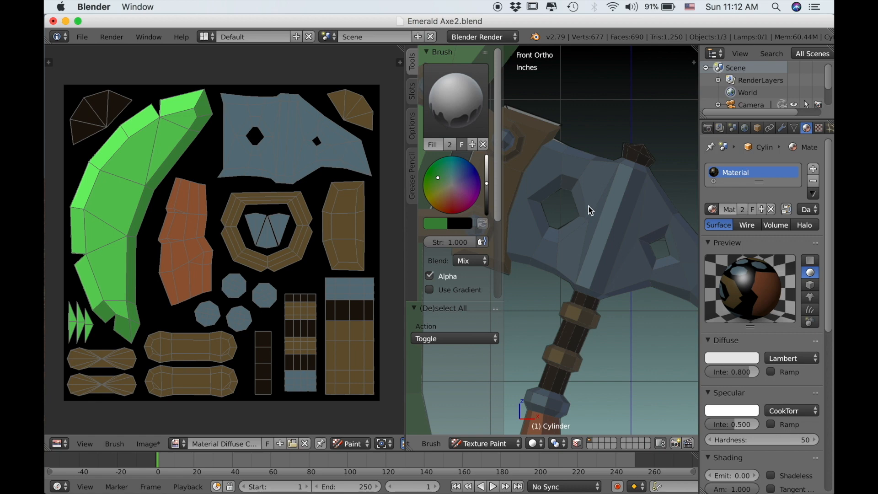
mouse_move(603, 222)
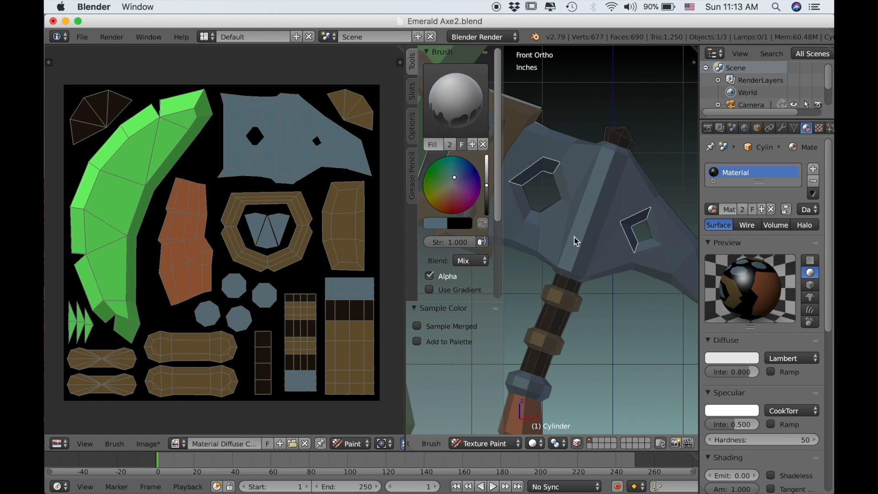
mouse_move(669, 241)
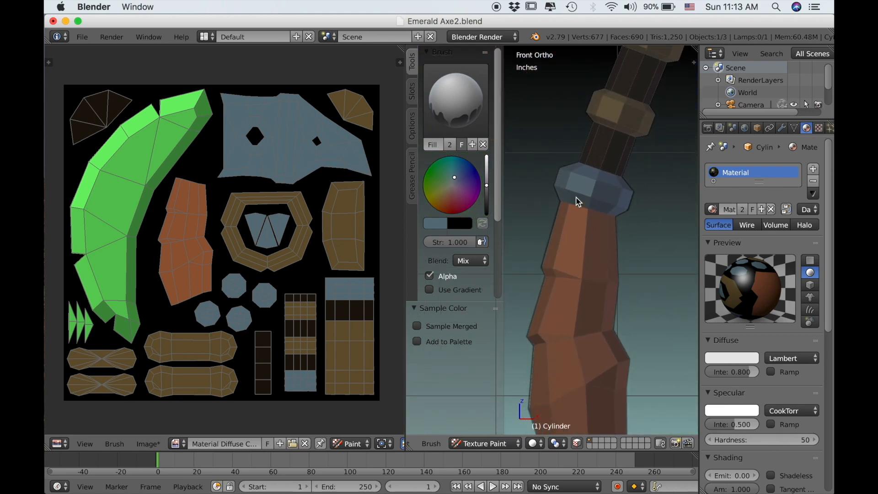
- Fill the handle collar face with the light blue-grey highlight colour
click(578, 201)
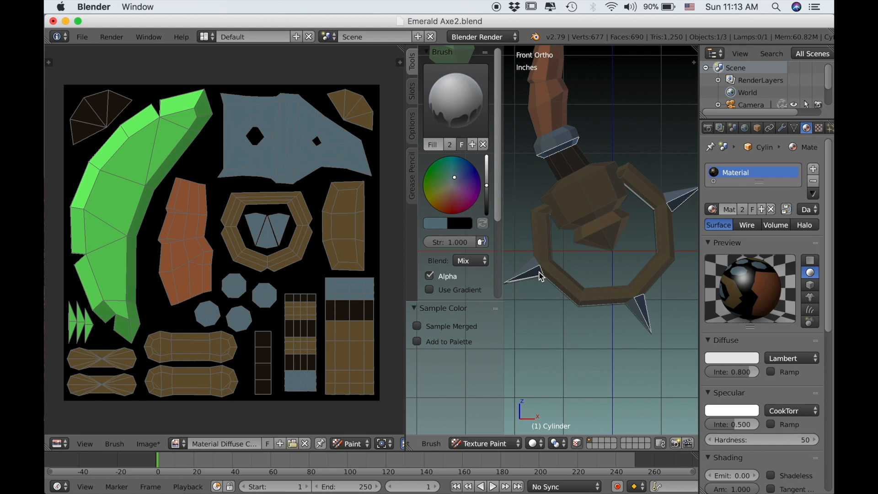
mouse_move(539, 278)
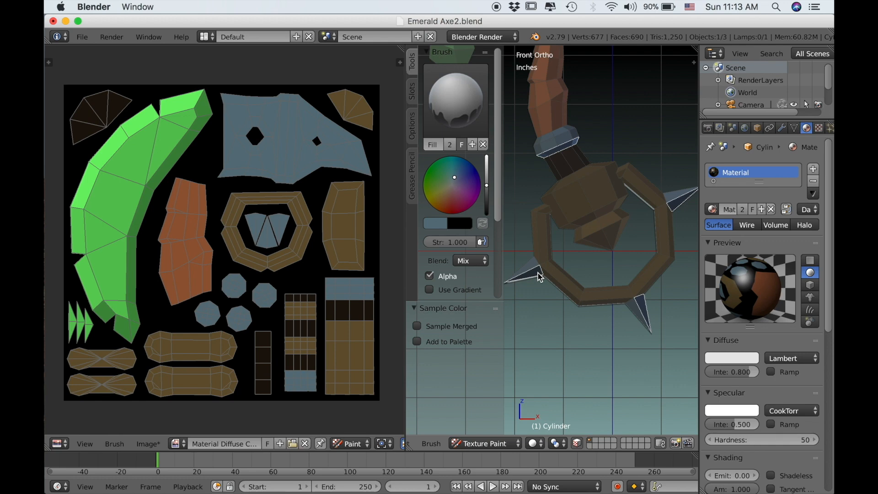
mouse_move(538, 277)
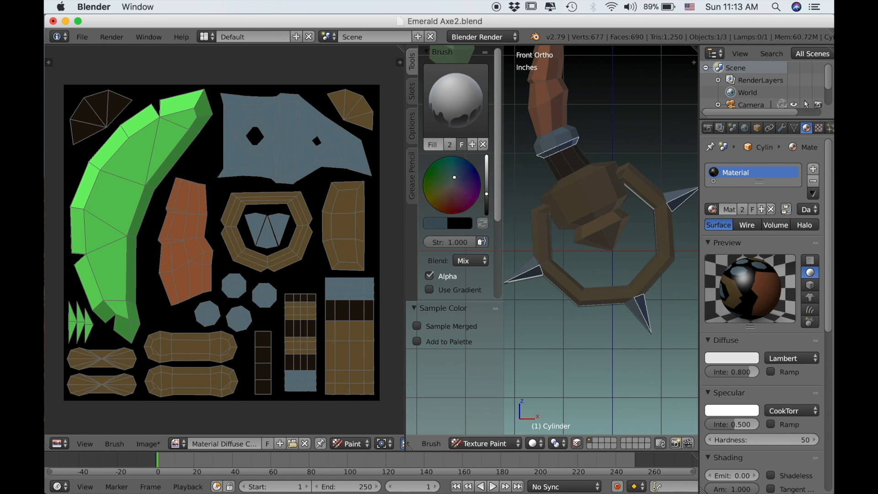
mouse_move(538, 274)
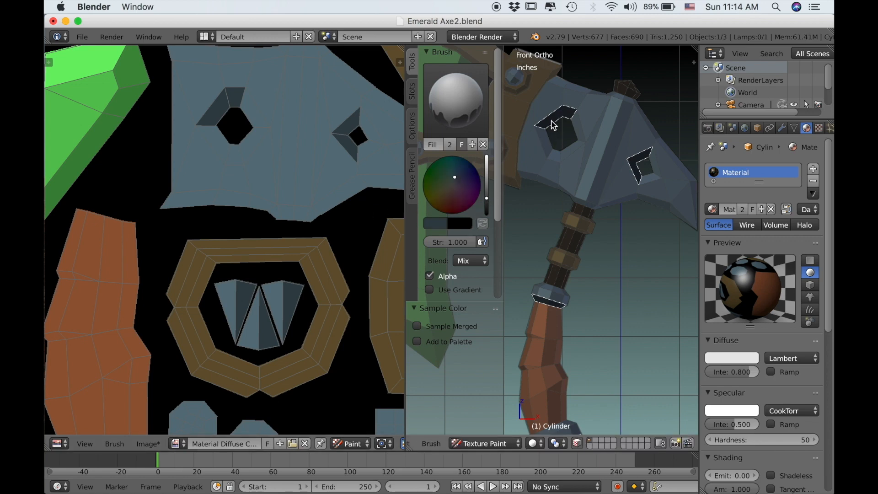
mouse_move(532, 185)
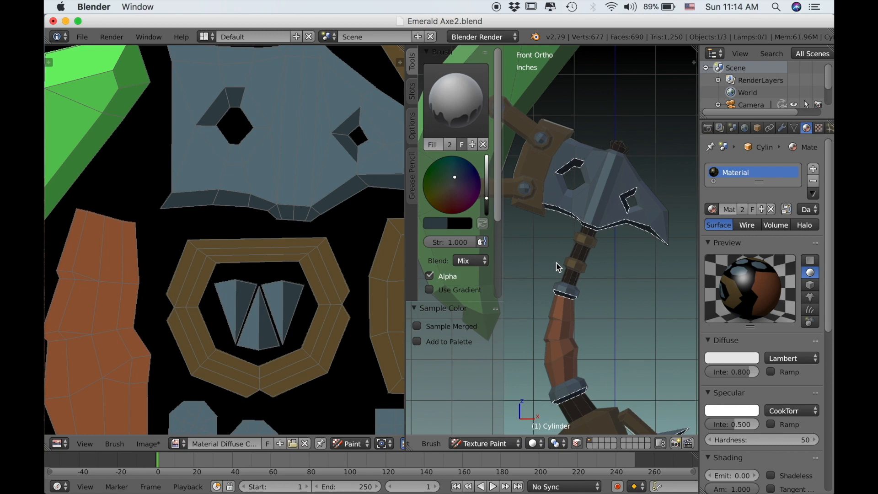
mouse_move(564, 256)
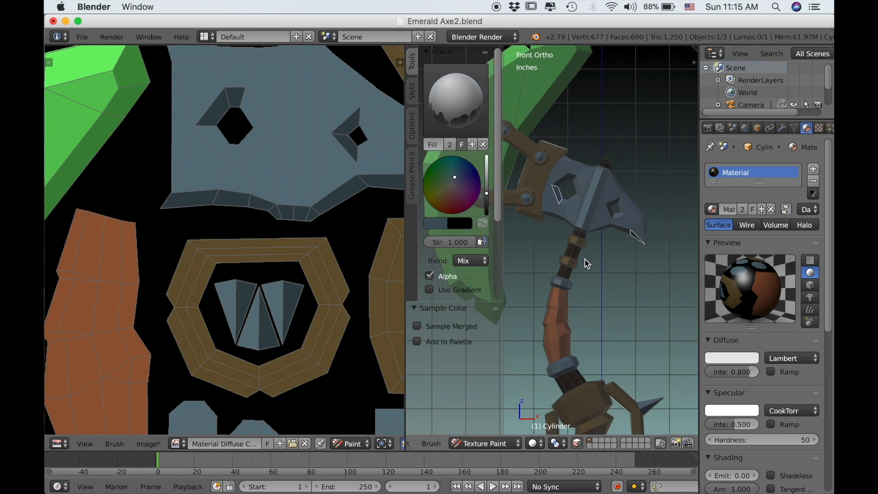
- Rotate the view toward the pommel ring to reach the blade's hole faces
drag(585, 263, 518, 142)
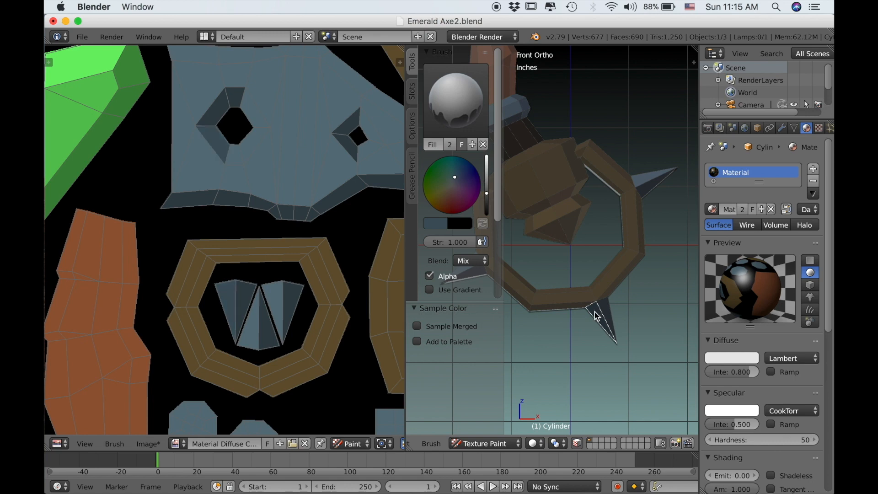
mouse_move(224, 155)
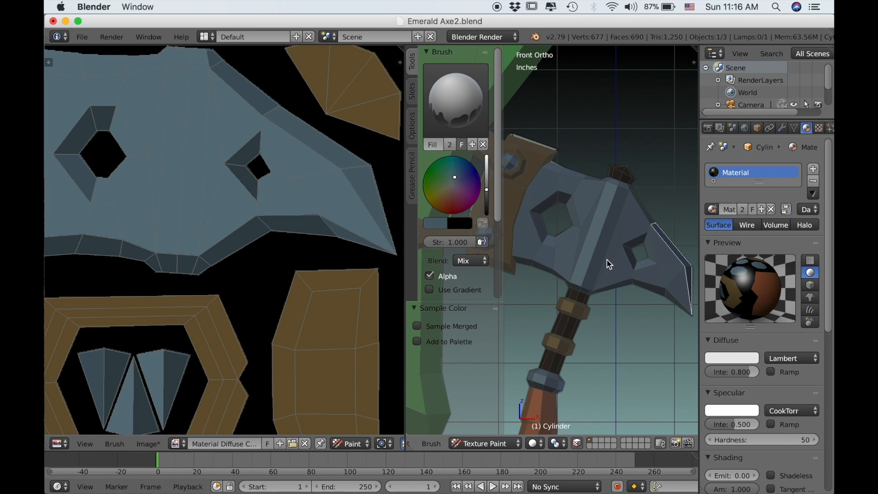
mouse_move(606, 266)
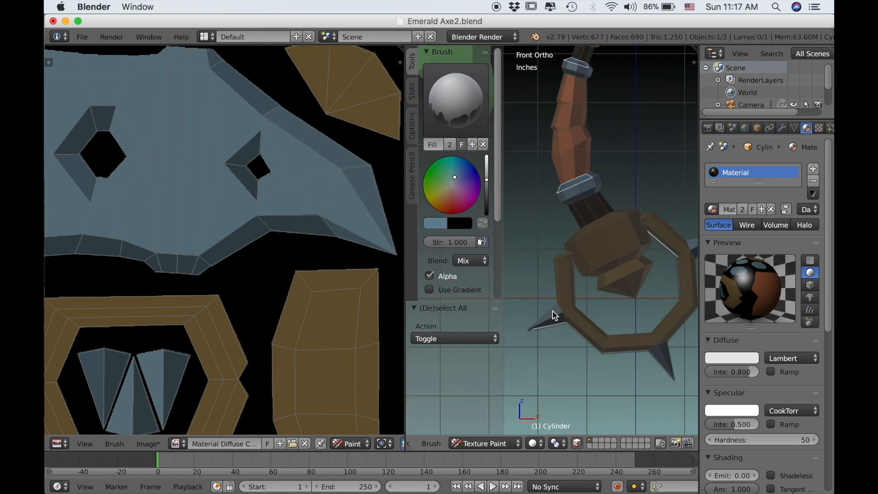
mouse_move(557, 318)
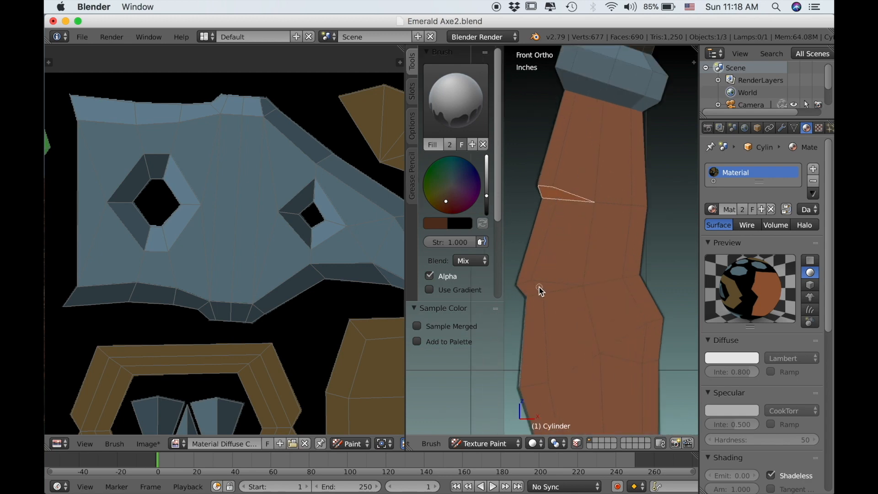
- Select two wedge faces on the handle grip, briefly checking them with lit shading
click(541, 289)
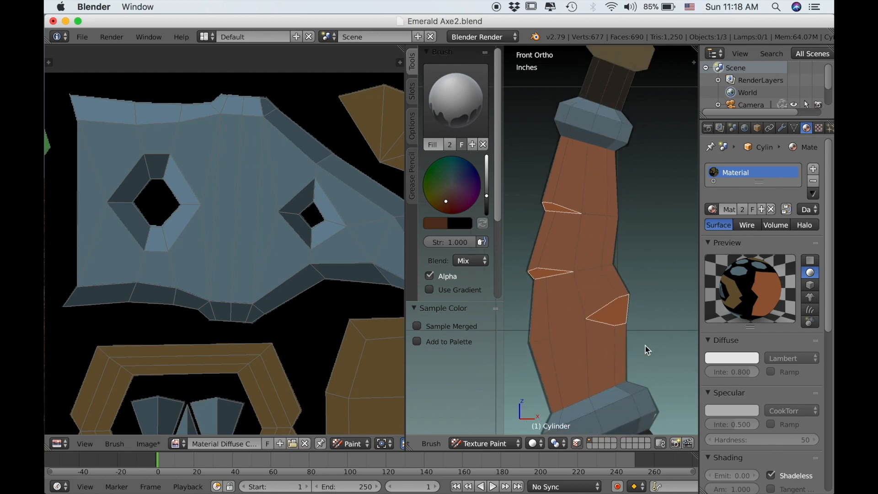
click(773, 475)
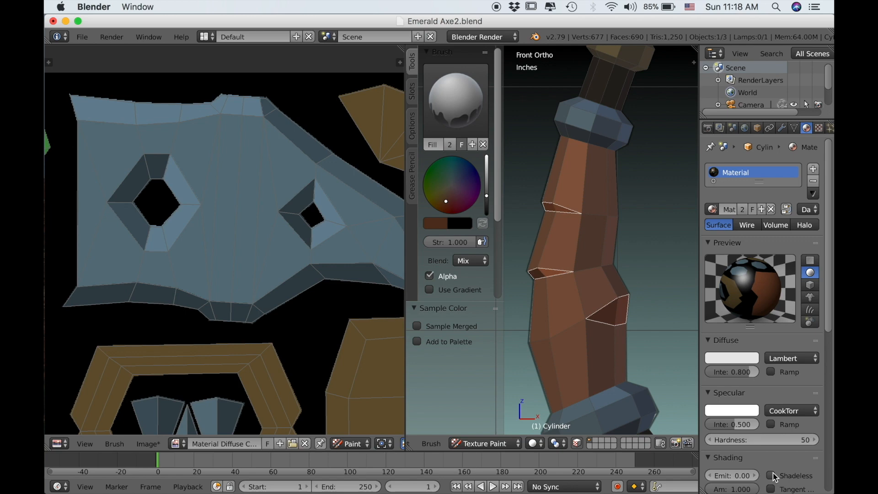
click(771, 476)
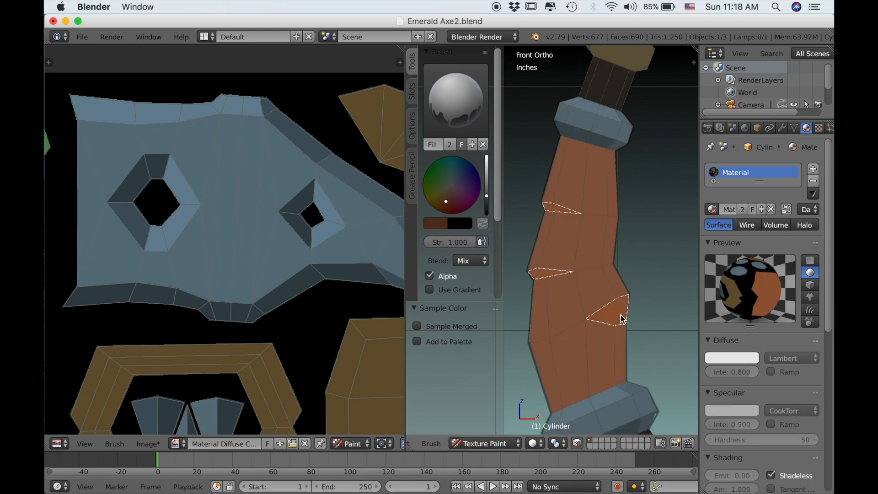
mouse_move(604, 313)
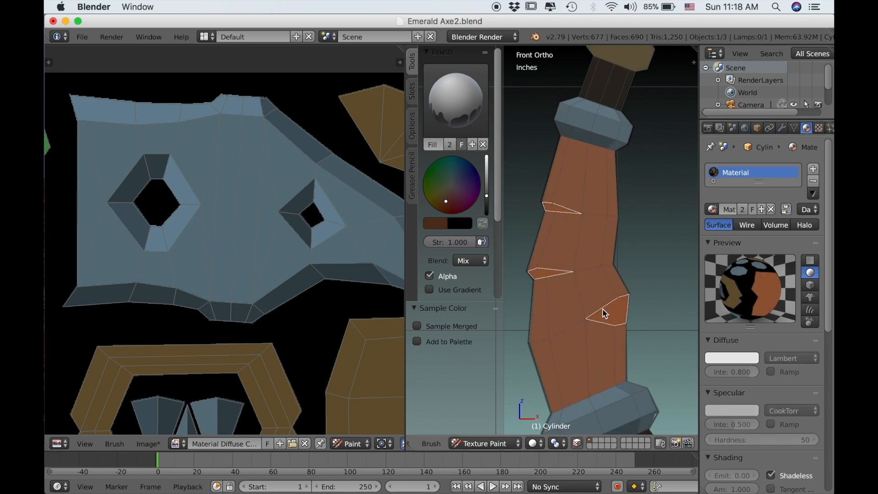
click(607, 314)
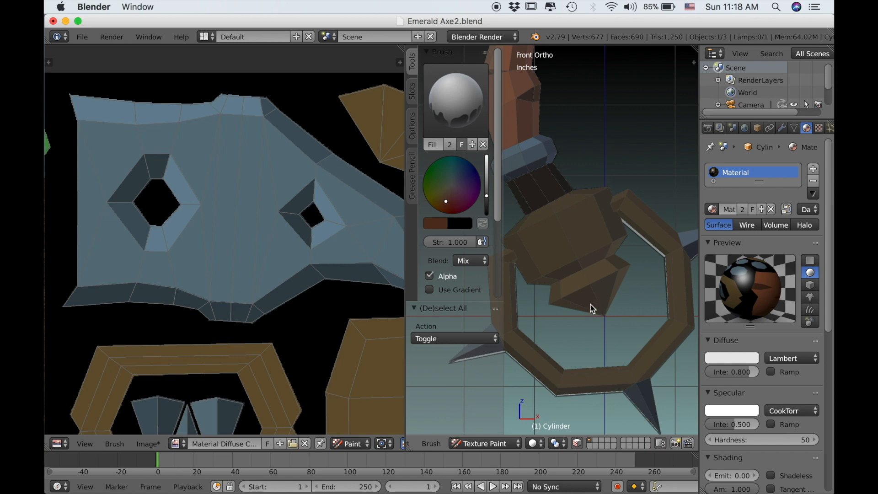
- Select the pommel cap faces and a handle band face for shade fills
click(593, 308)
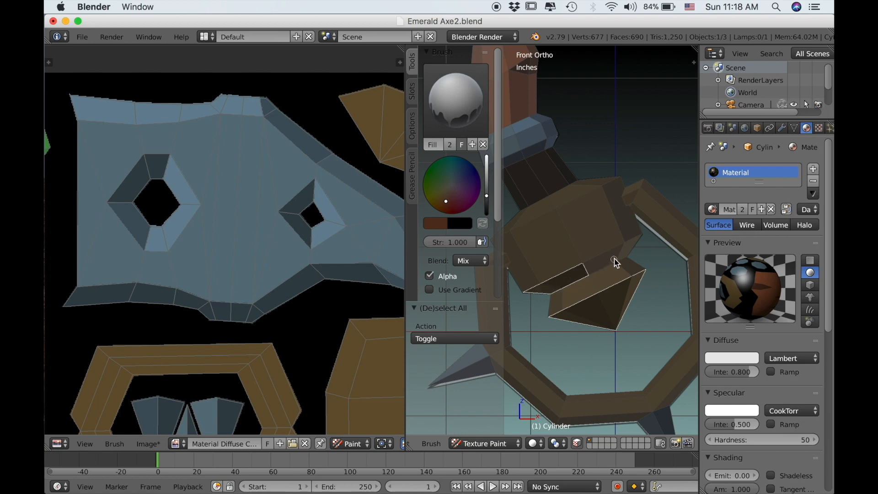
click(610, 264)
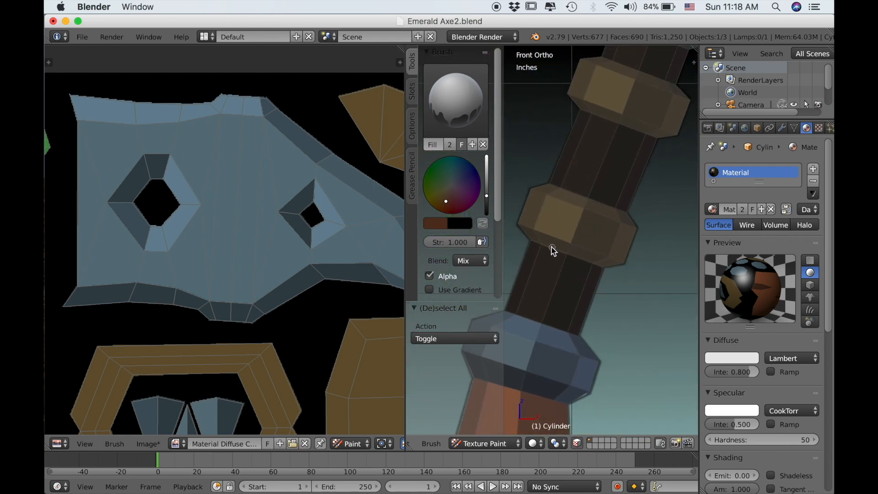
click(552, 250)
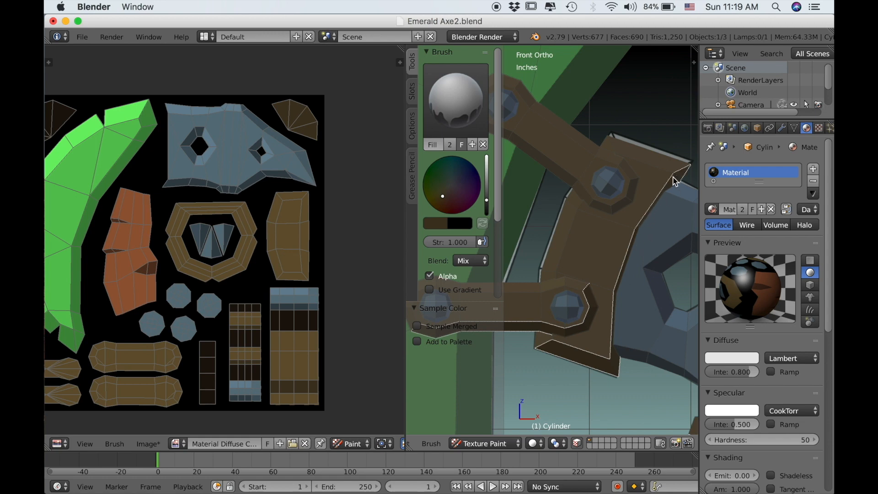
mouse_move(609, 212)
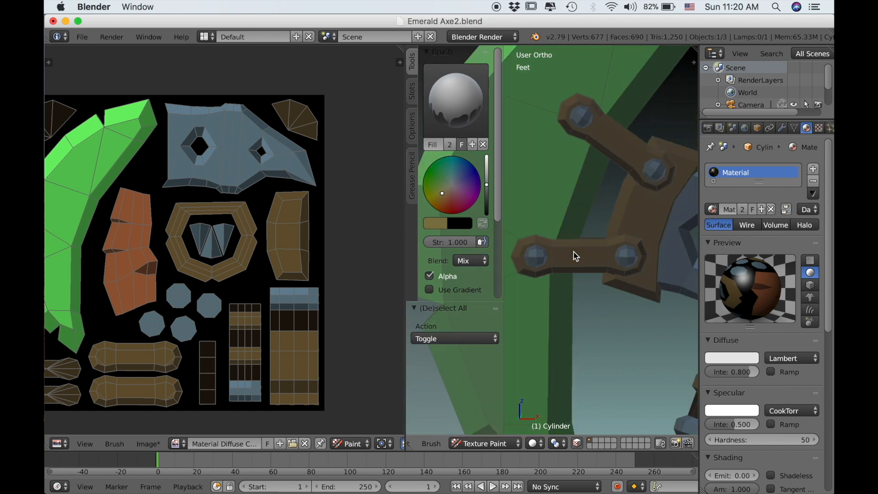
- Select the lower bolt bracket faces and a handle band face for tan highlights
drag(575, 257, 532, 247)
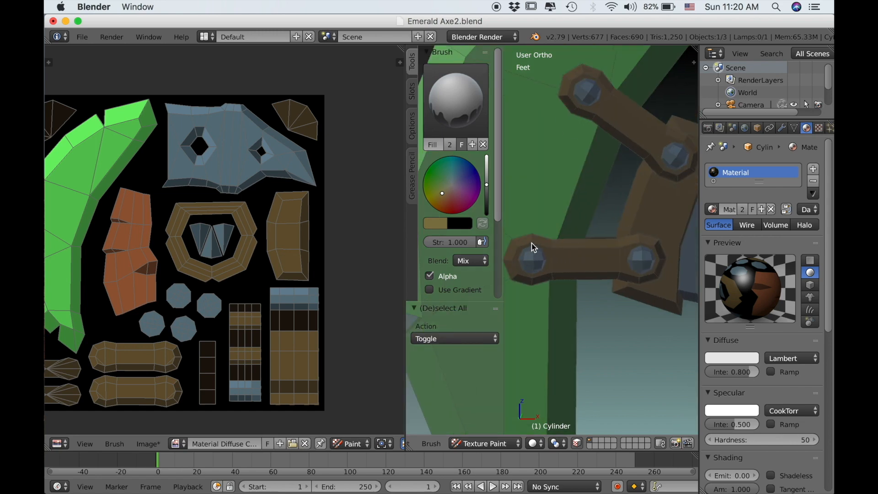
mouse_move(515, 247)
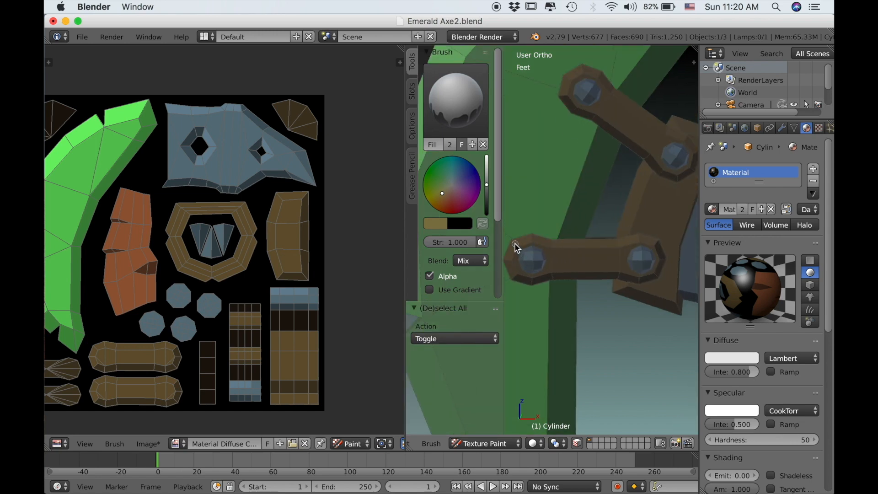
click(553, 265)
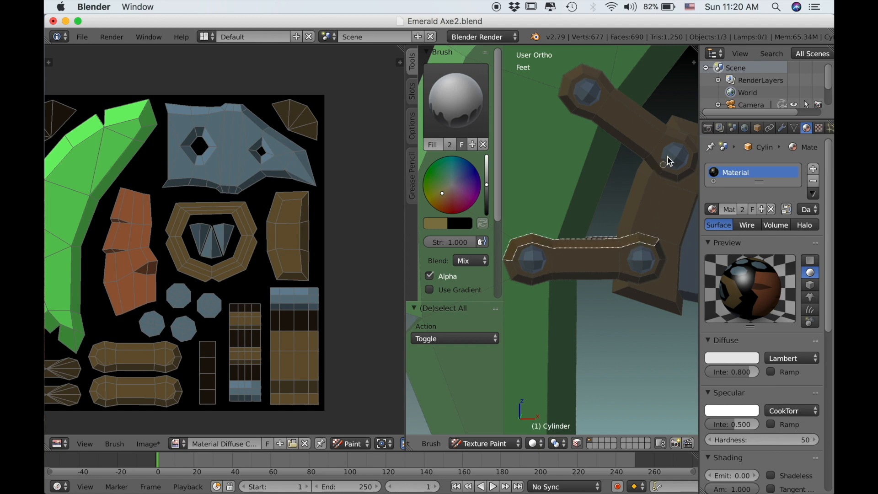
mouse_move(567, 77)
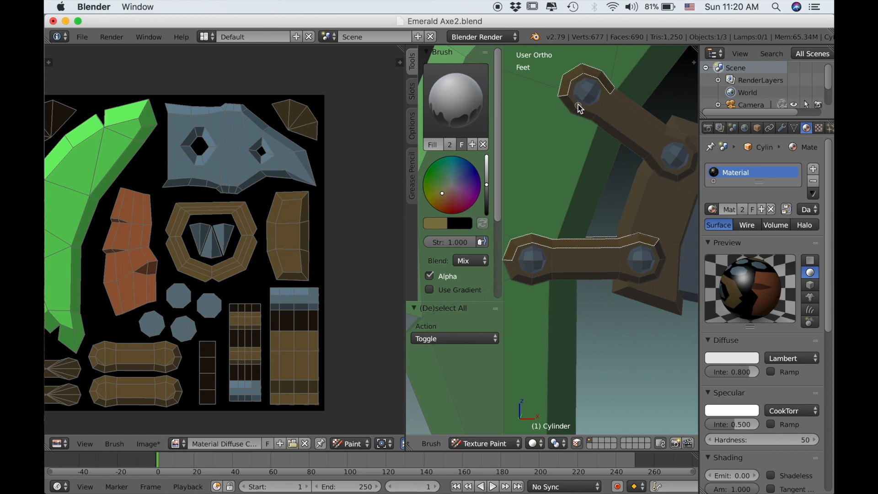
mouse_move(626, 103)
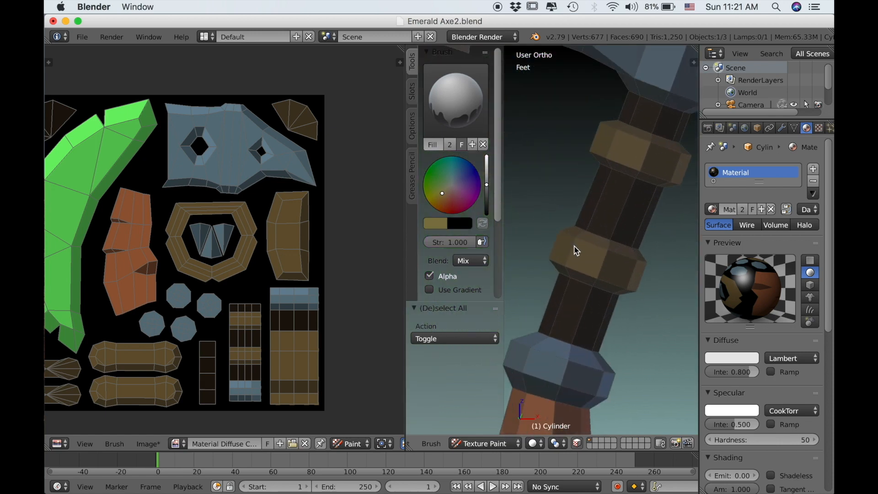
click(639, 257)
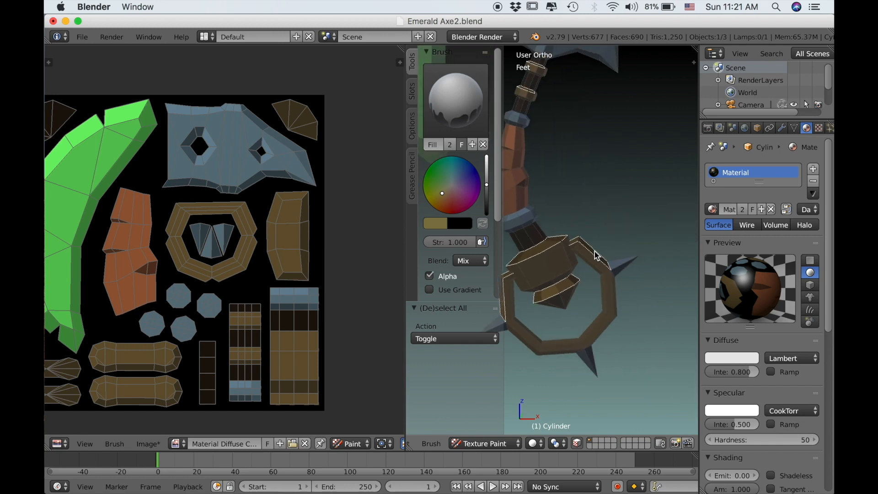
- Rotate the view around the pommel ring to frame its faces
drag(596, 255, 588, 345)
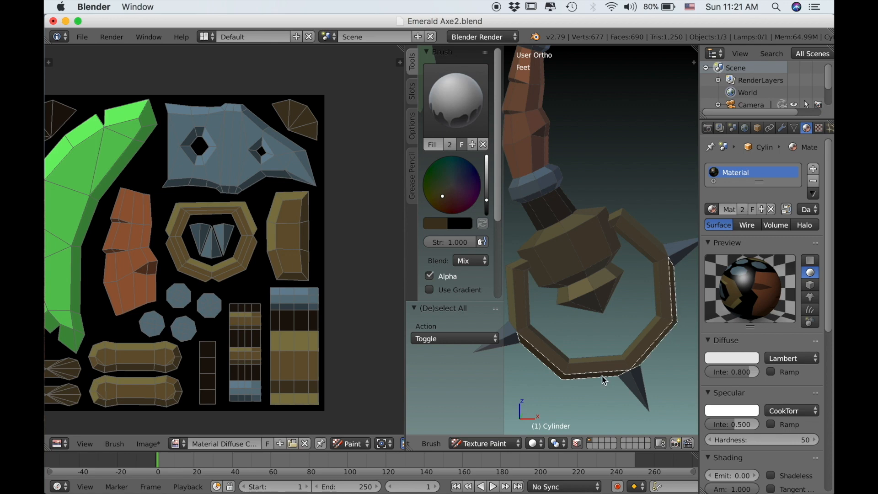
mouse_move(505, 328)
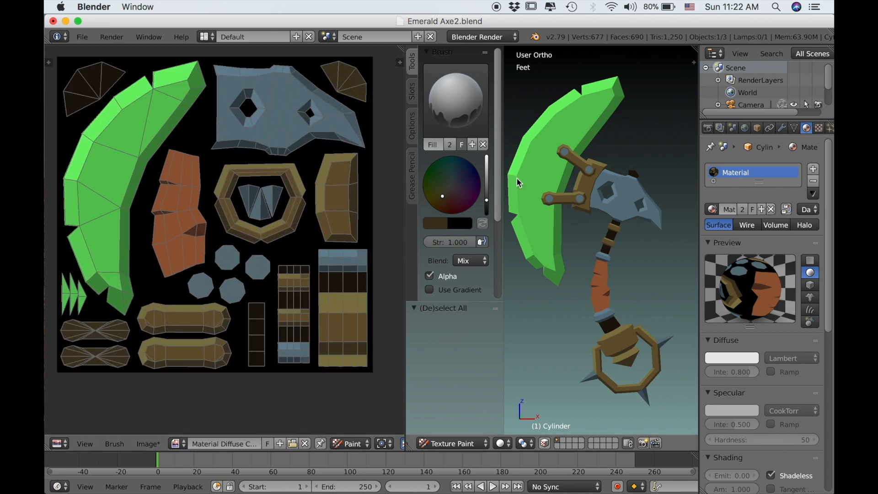
mouse_move(534, 182)
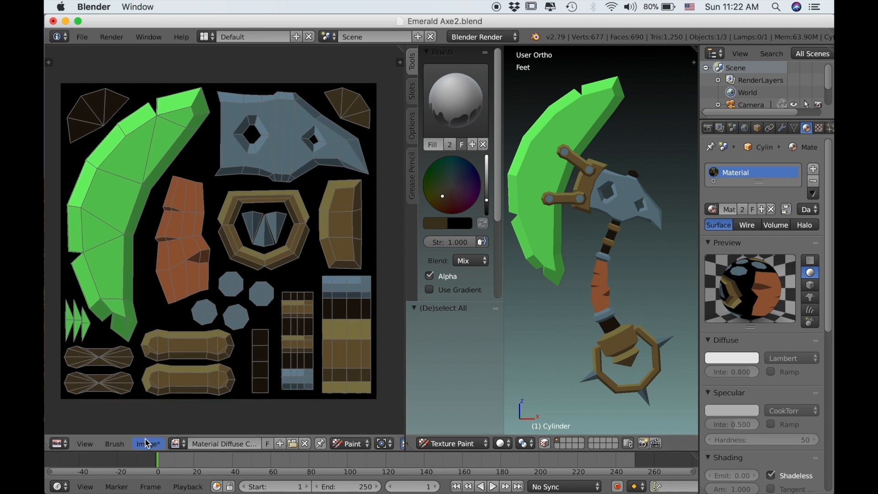
- Save the painted texture as a PNG image in the Axe folder via Save As Image
click(148, 444)
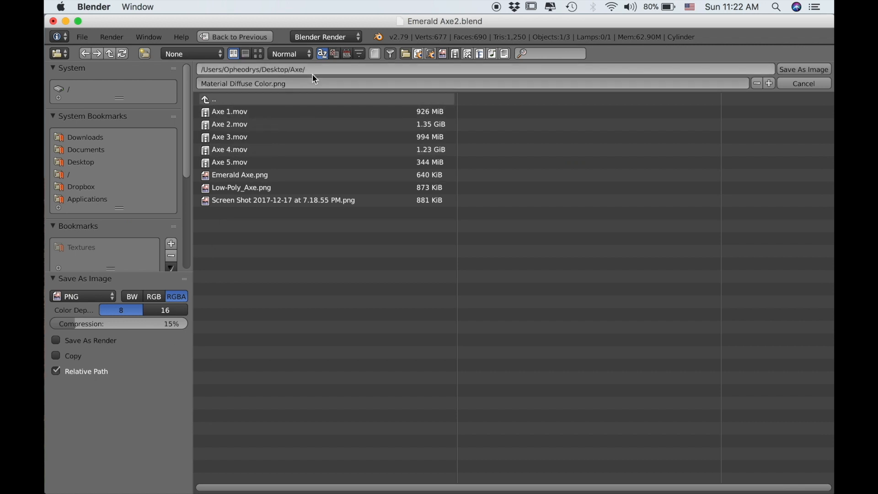
click(803, 69)
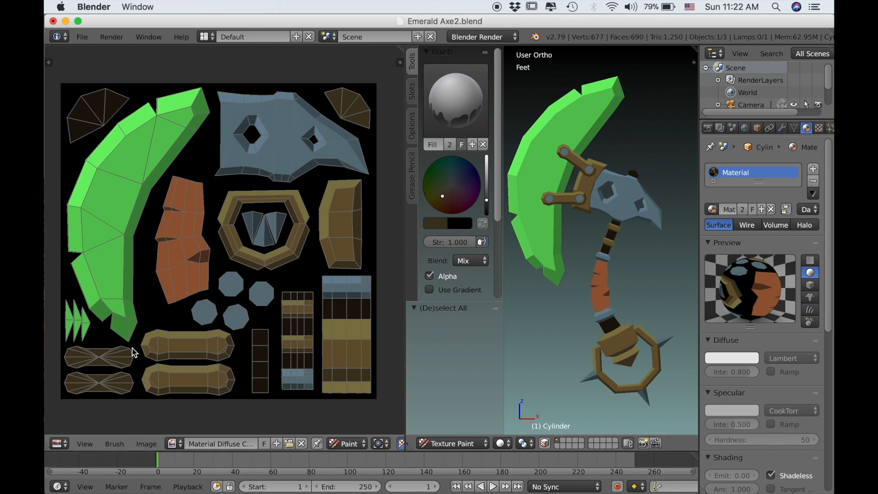
mouse_move(219, 255)
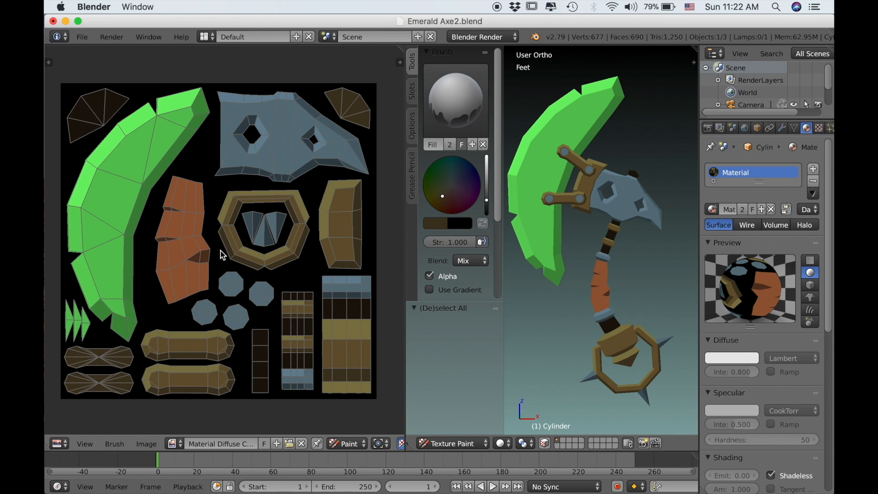